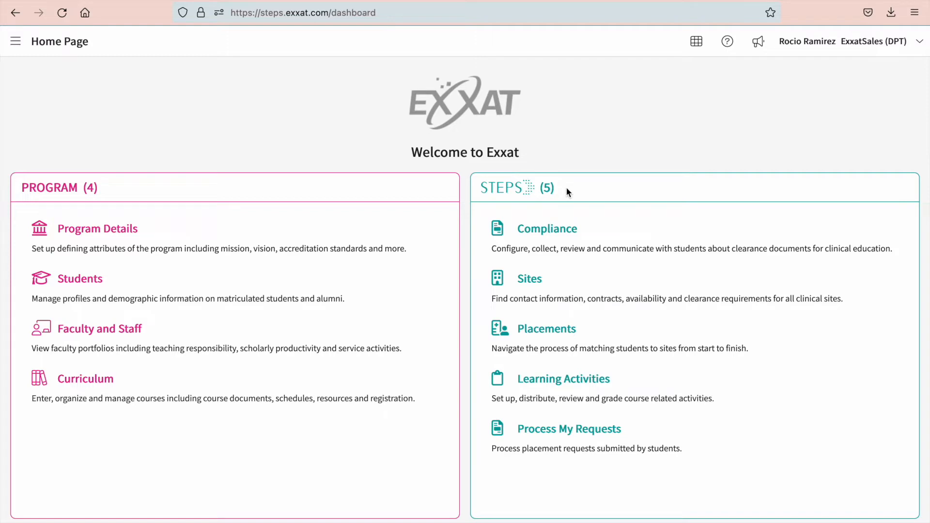
mouse_move(16, 41)
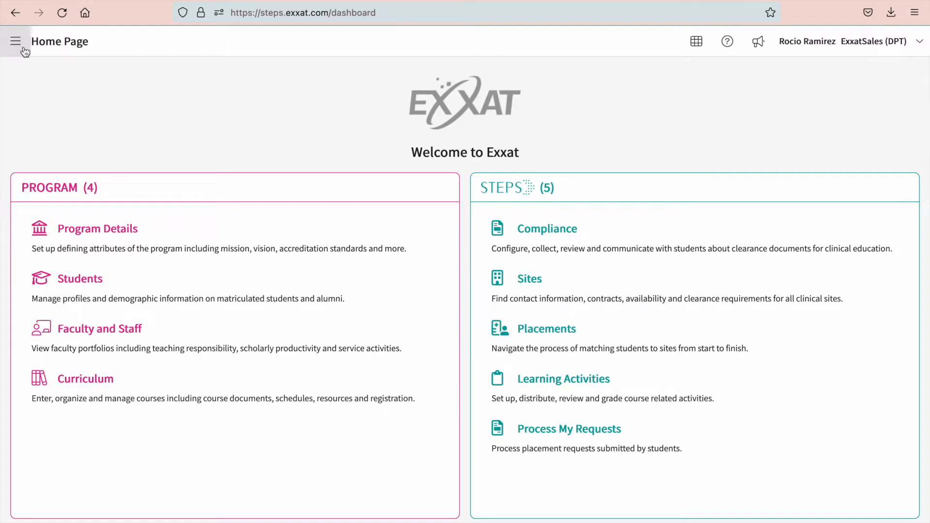
Navigate via Learning Activities to the 2025–2026 Clinical Practice I course dashboard.
left_click(15, 41)
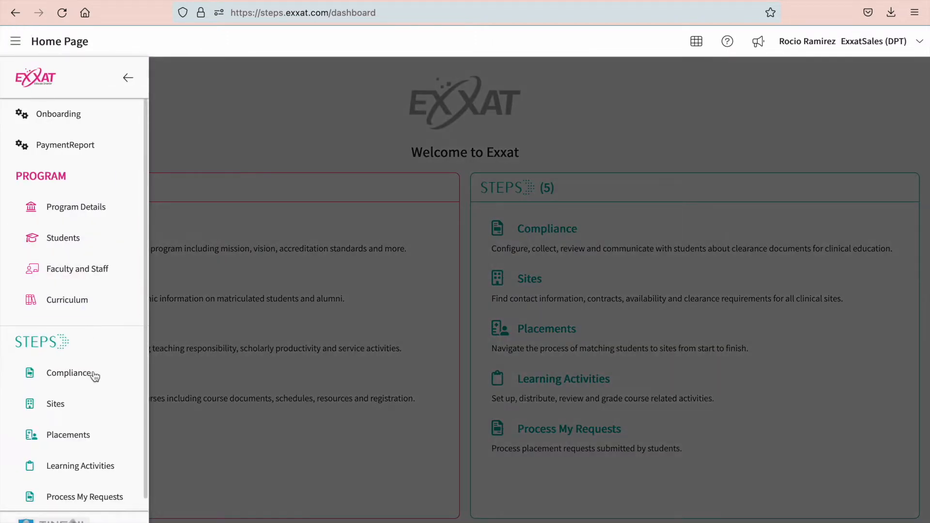
left_click(80, 466)
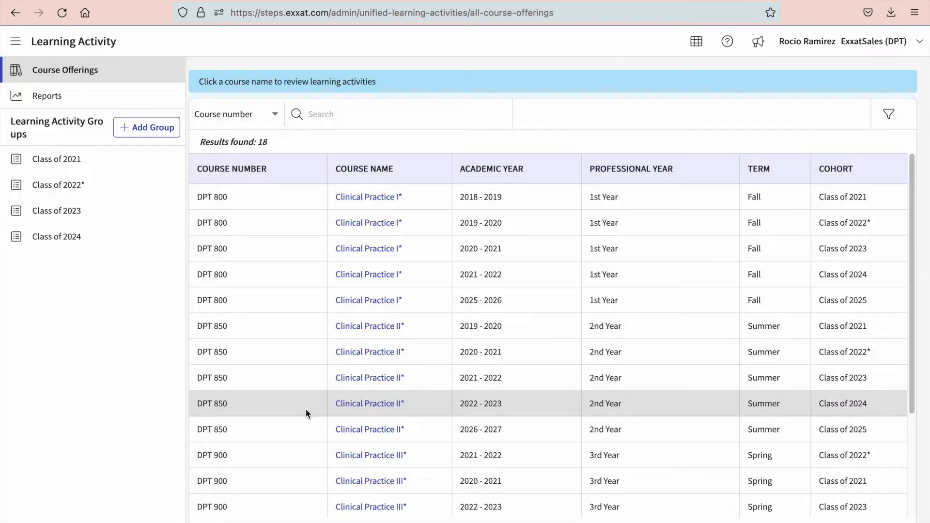
left_click(368, 301)
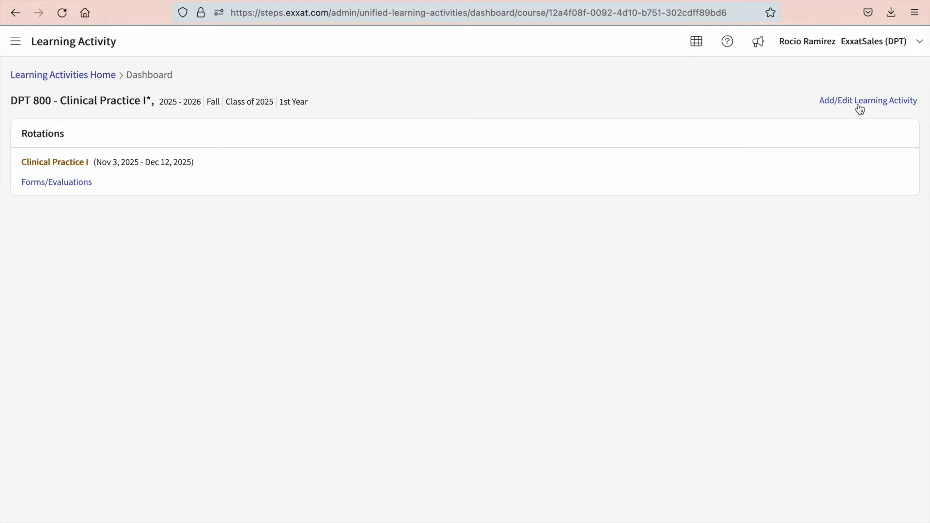
left_click(860, 104)
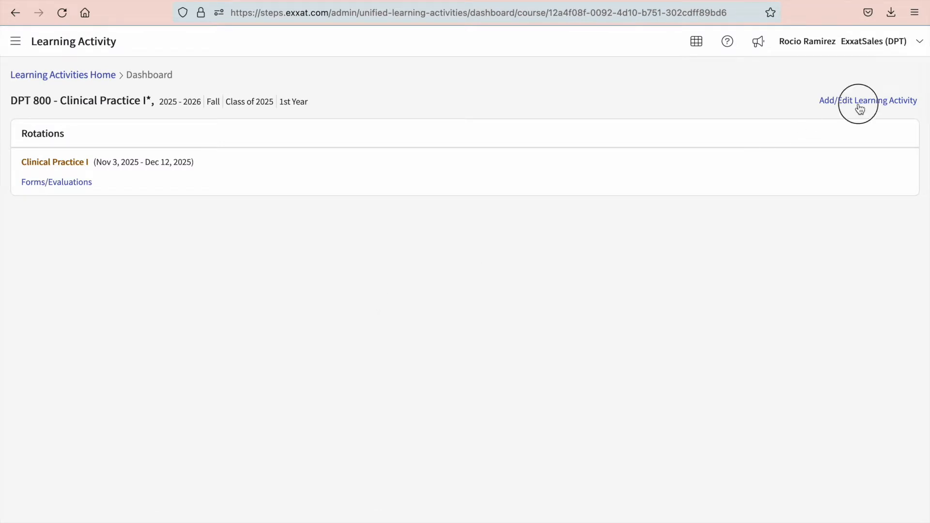
Bring up the Activity Setup page listing the course's forms, logs and timesheets.
left_click(868, 100)
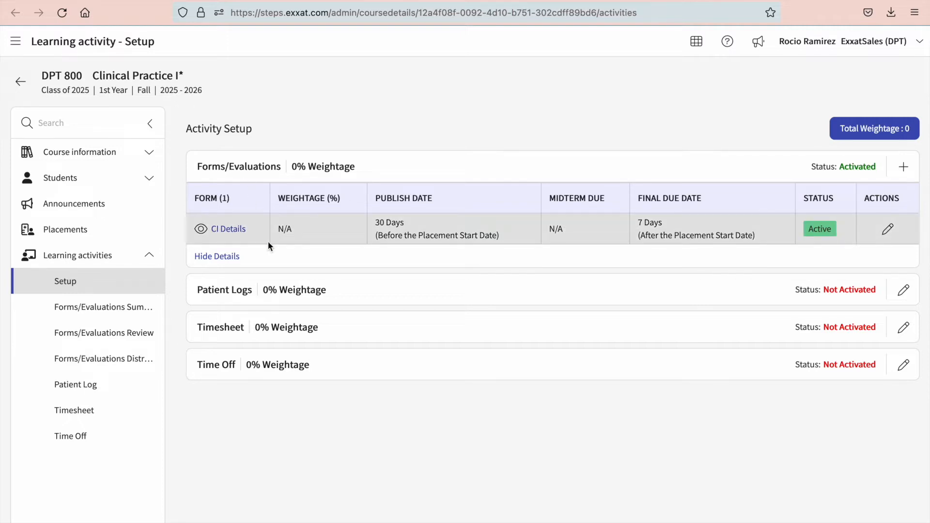
mouse_move(903, 166)
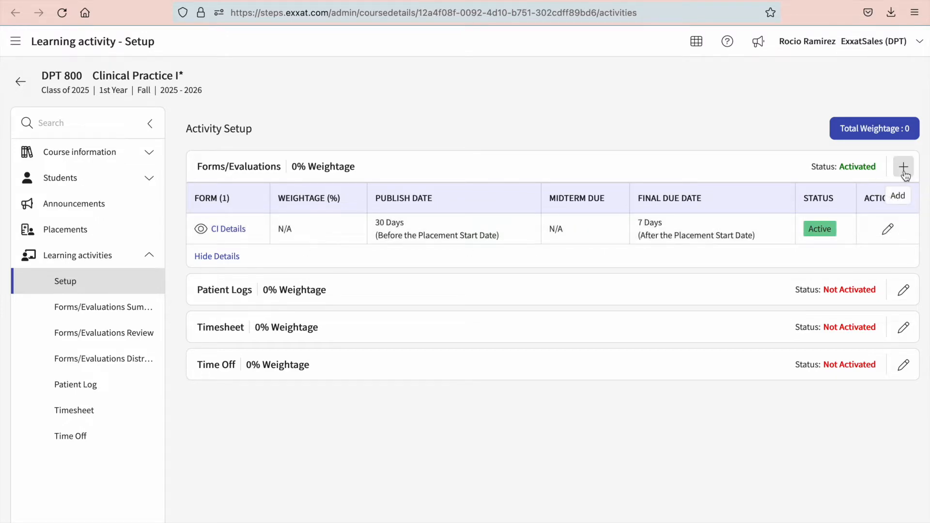
Add the PT Student Evaluation of Site form, preview it and switch it to active.
left_click(903, 167)
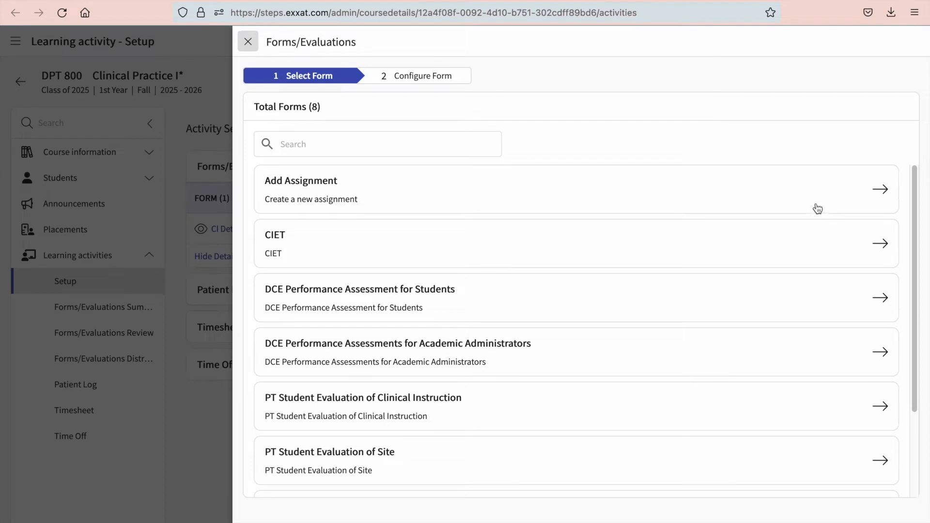
mouse_move(882, 460)
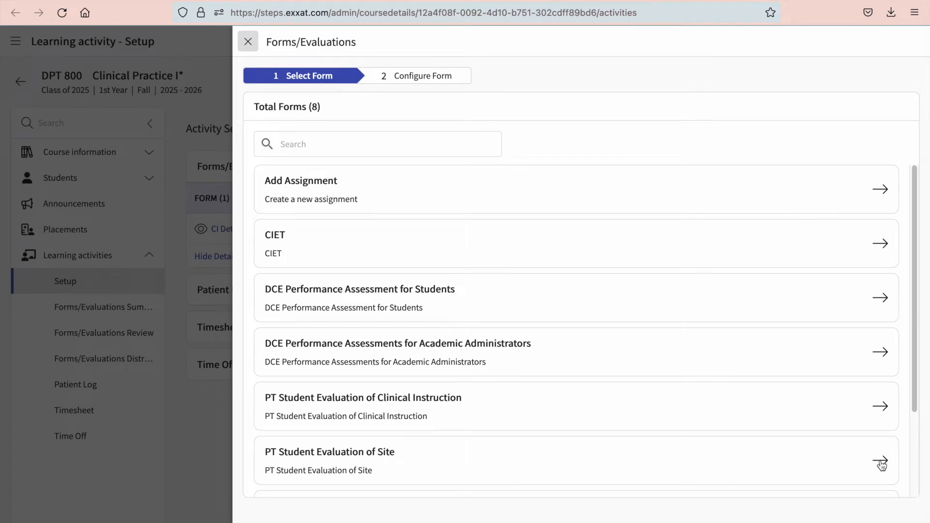
left_click(880, 461)
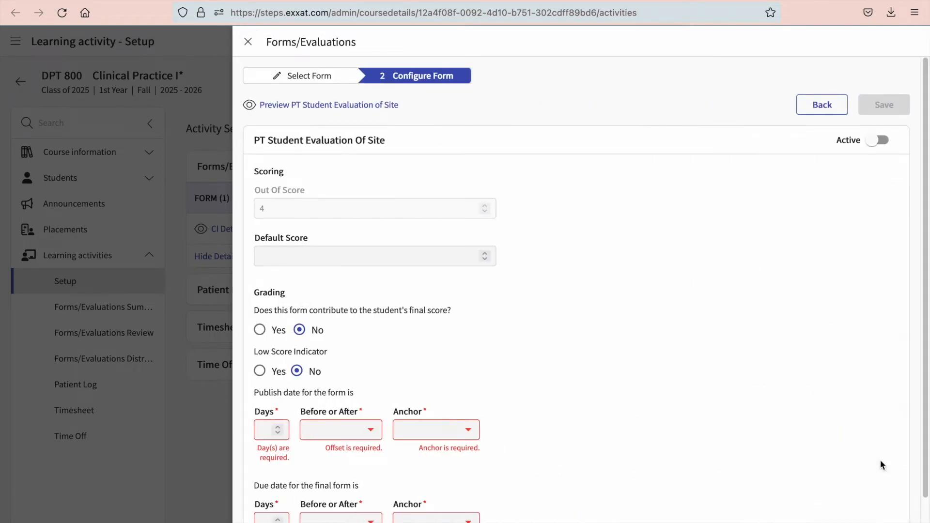
mouse_move(878, 461)
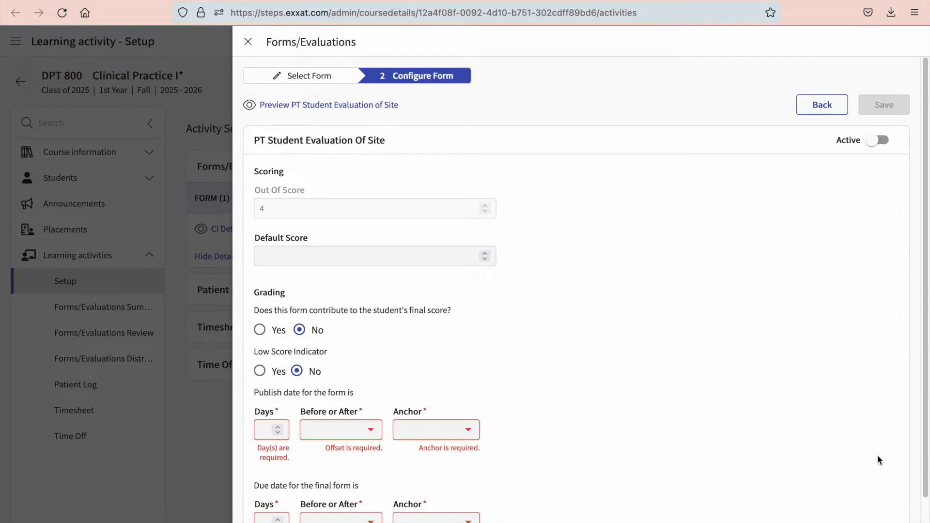
mouse_move(874, 459)
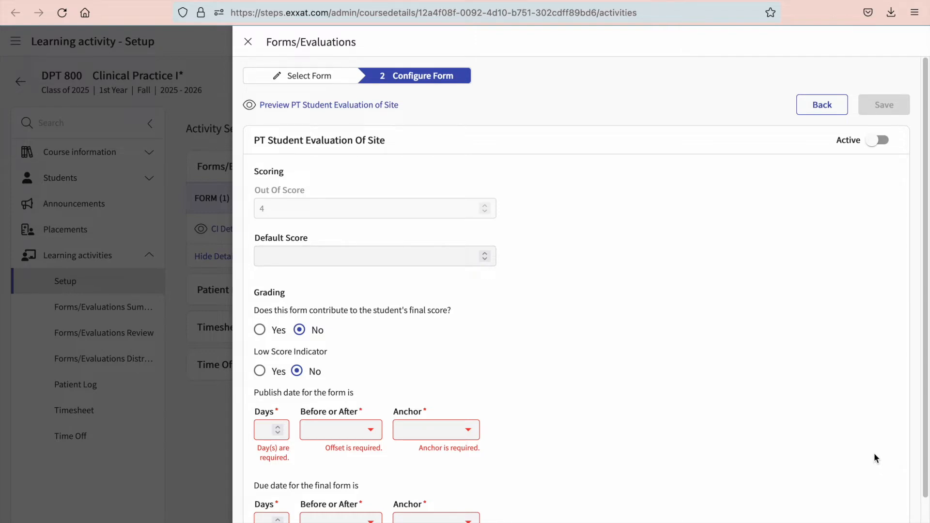
mouse_move(700, 281)
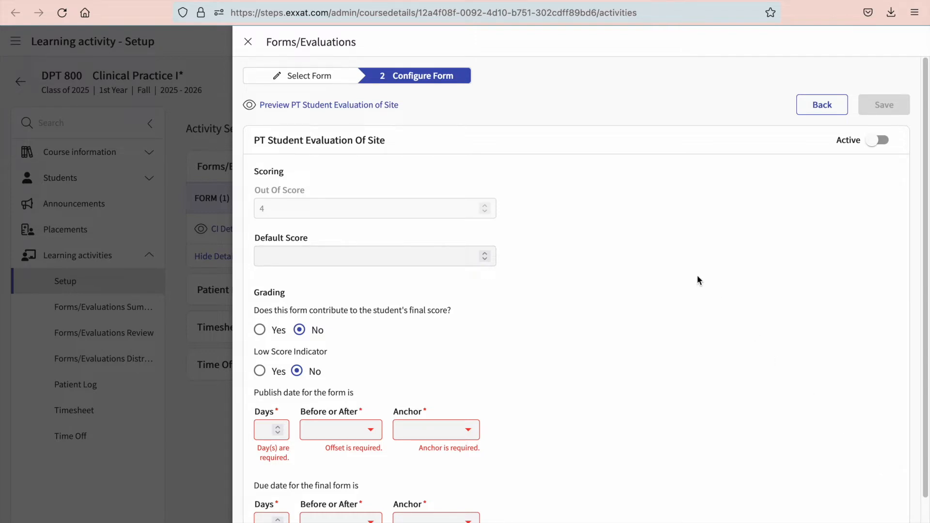
mouse_move(378, 110)
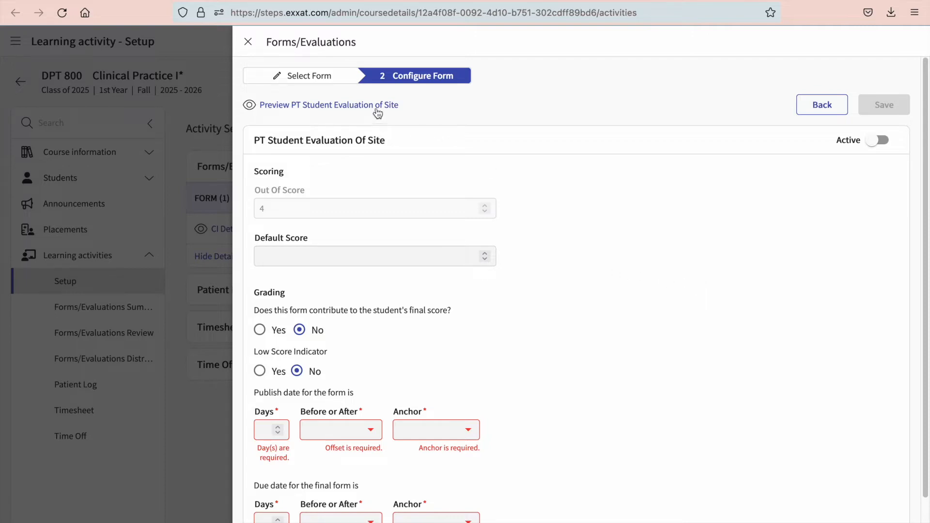
left_click(329, 104)
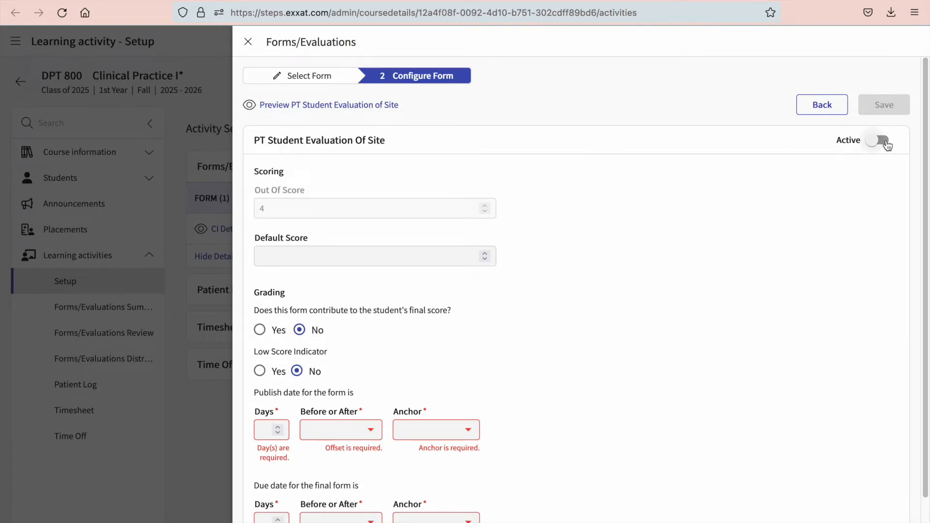
left_click(875, 140)
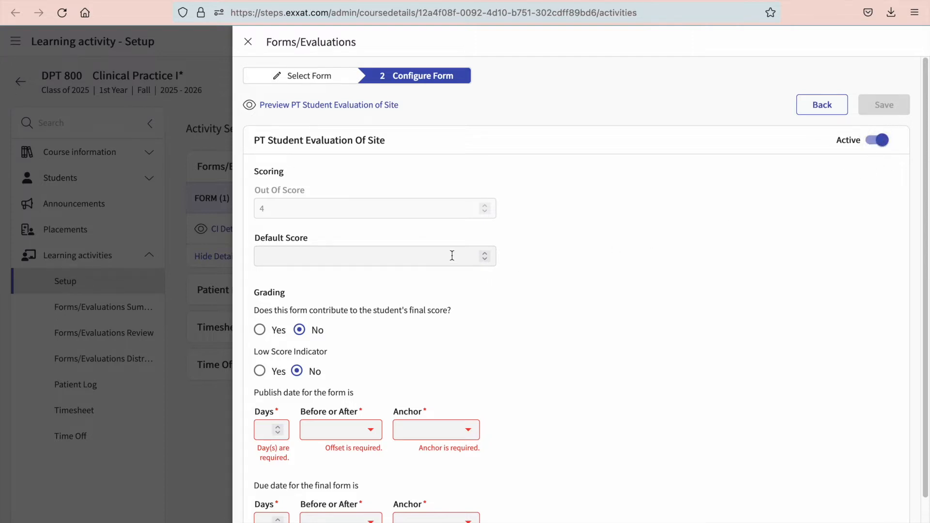
left_click(368, 256)
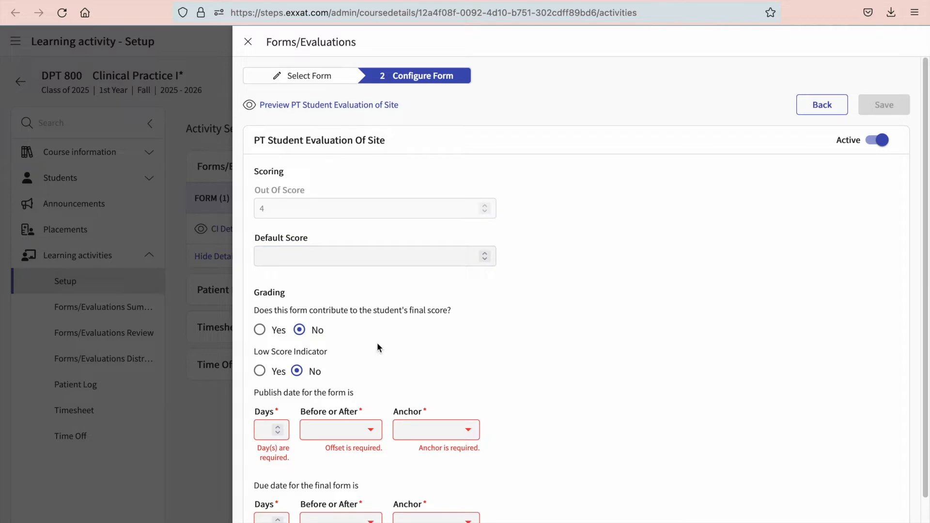
mouse_move(283, 384)
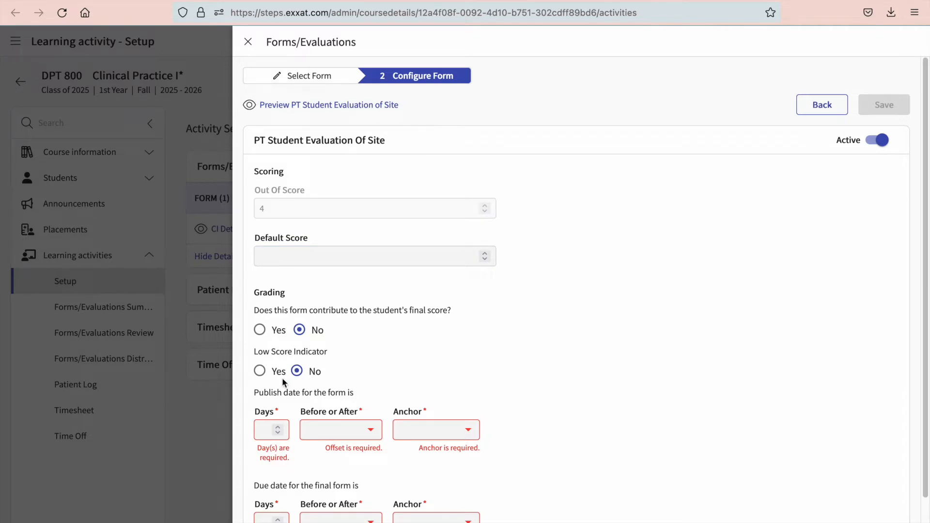
Enable the low score indicator flagging scores less than 2.
left_click(260, 372)
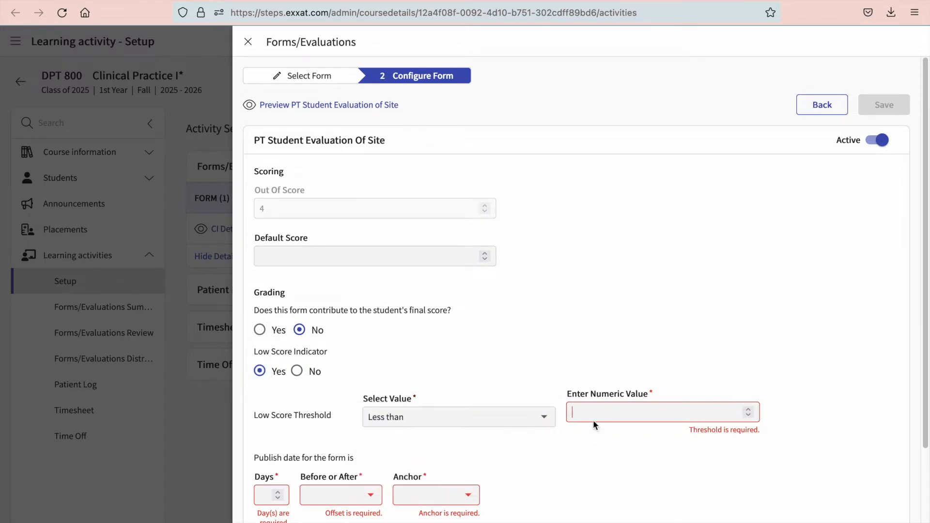
type("2")
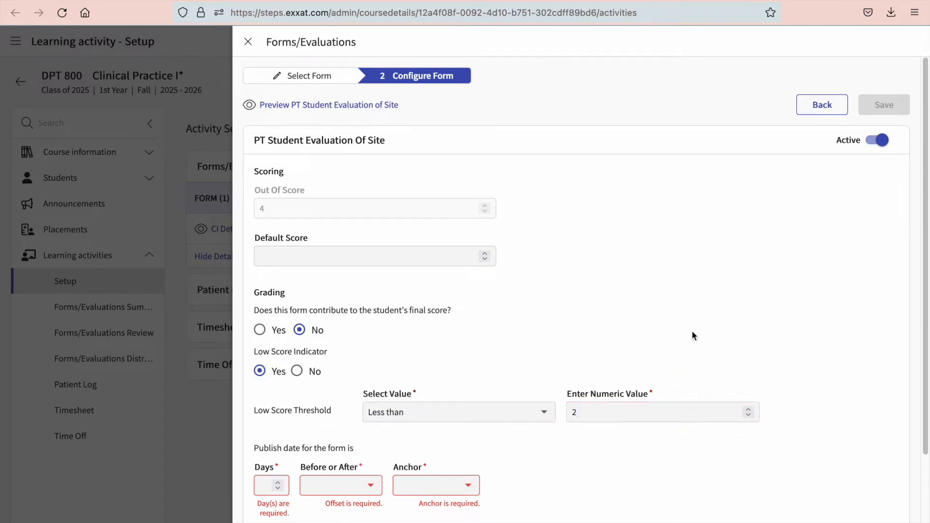
scroll("down", 3)
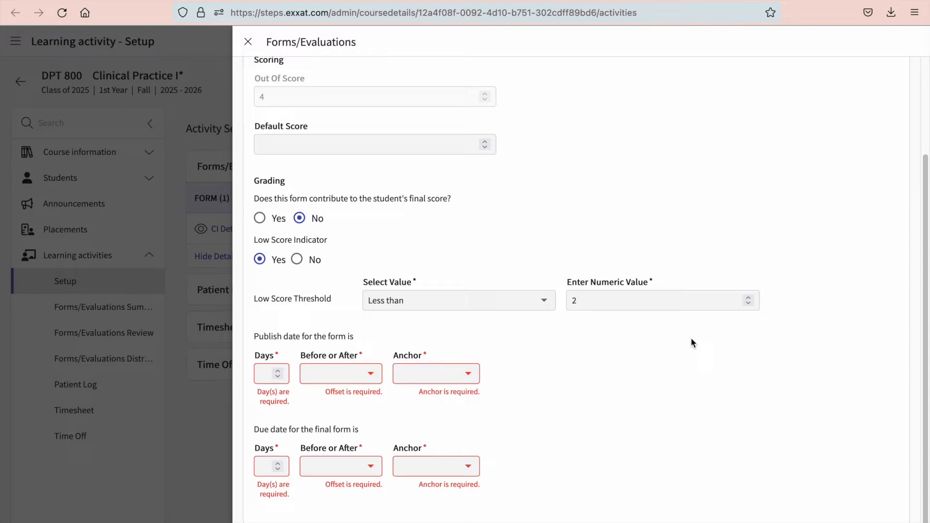
mouse_move(329, 405)
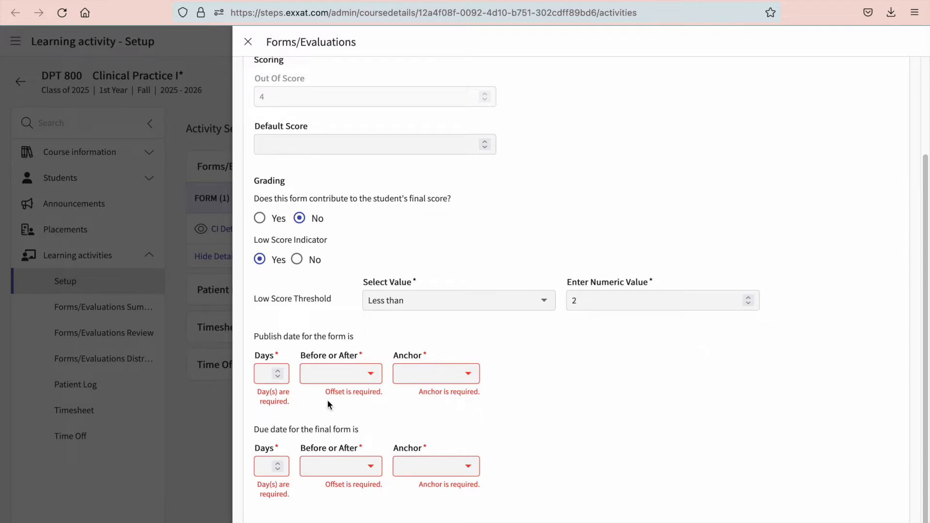
mouse_move(323, 404)
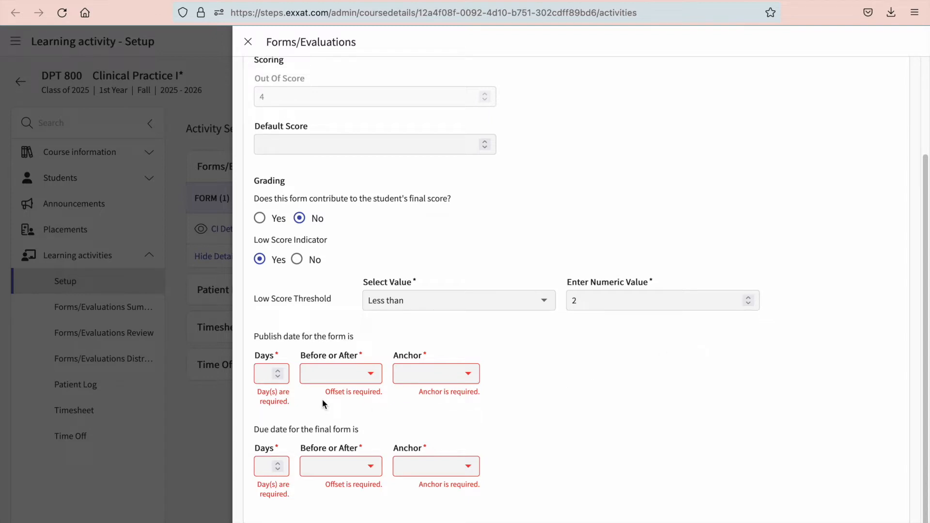
mouse_move(306, 406)
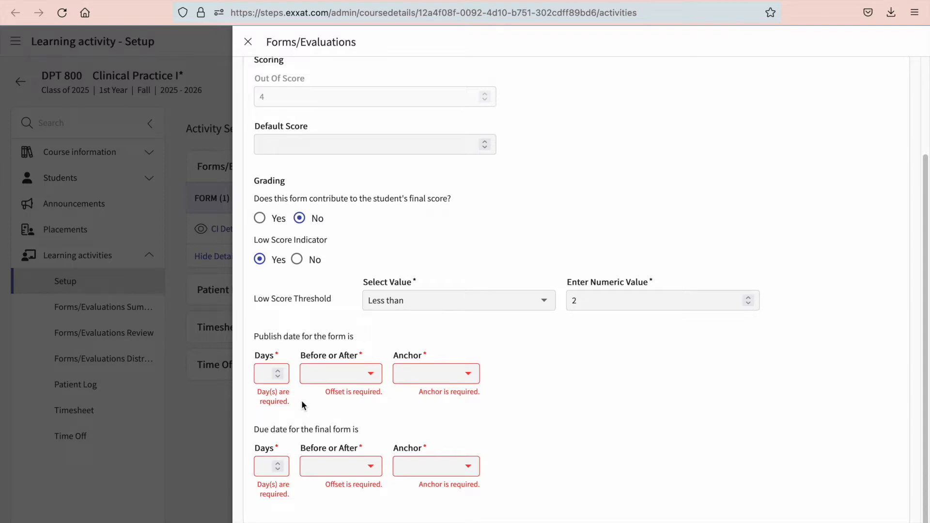
mouse_move(382, 422)
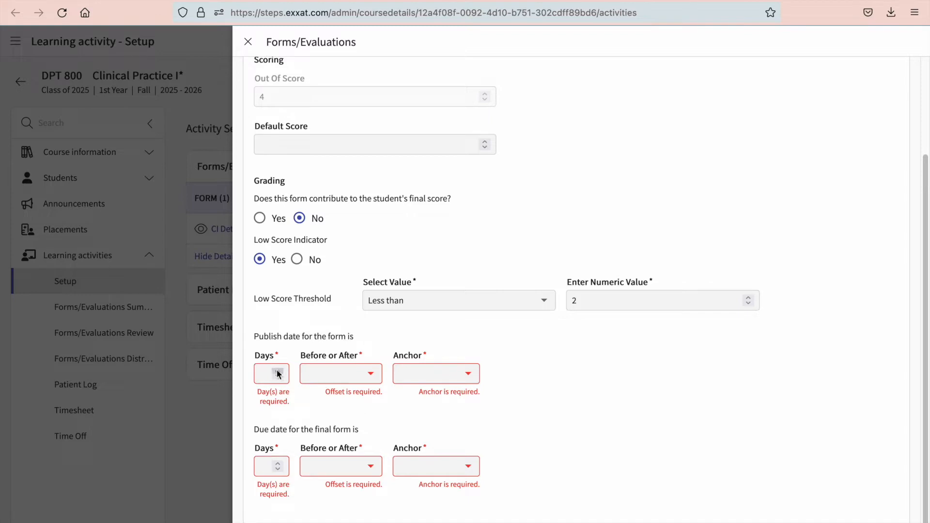
Set publish to 14 days before placement start and due to 0 days before placement end.
type("1")
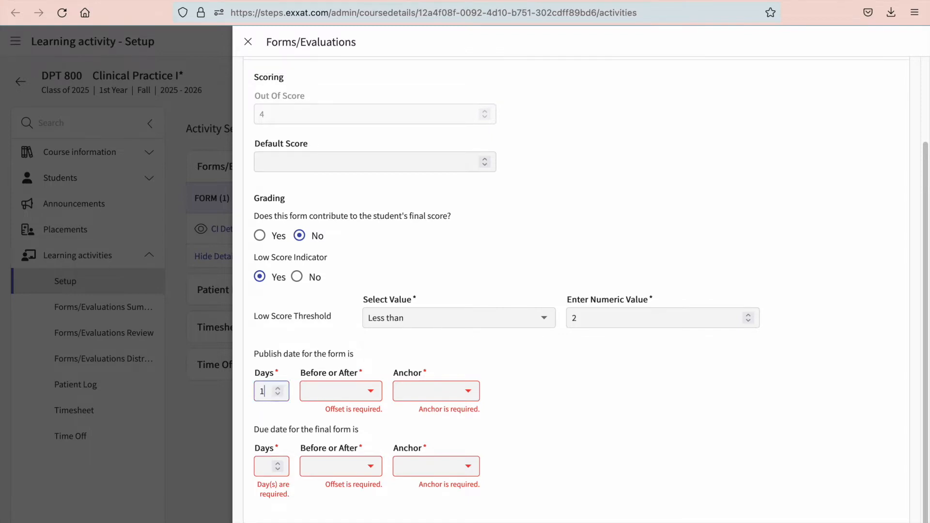
type("14")
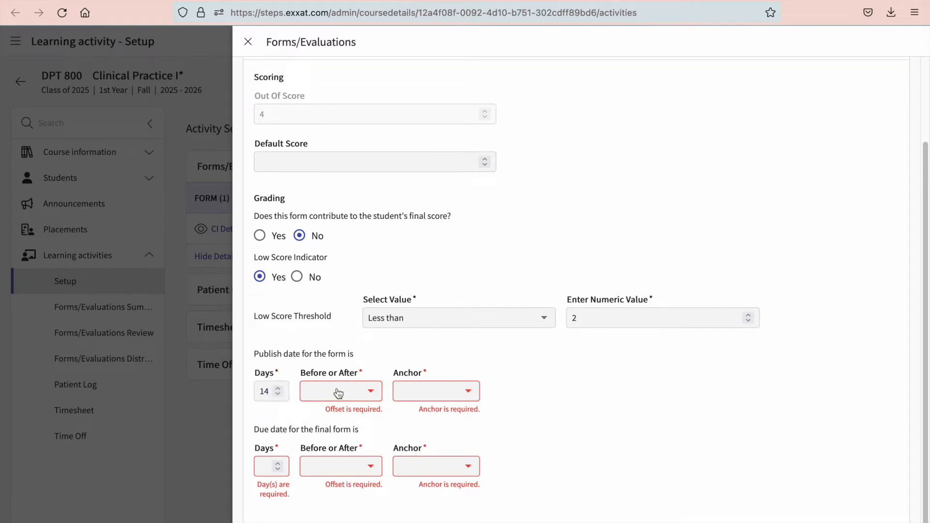
left_click(341, 391)
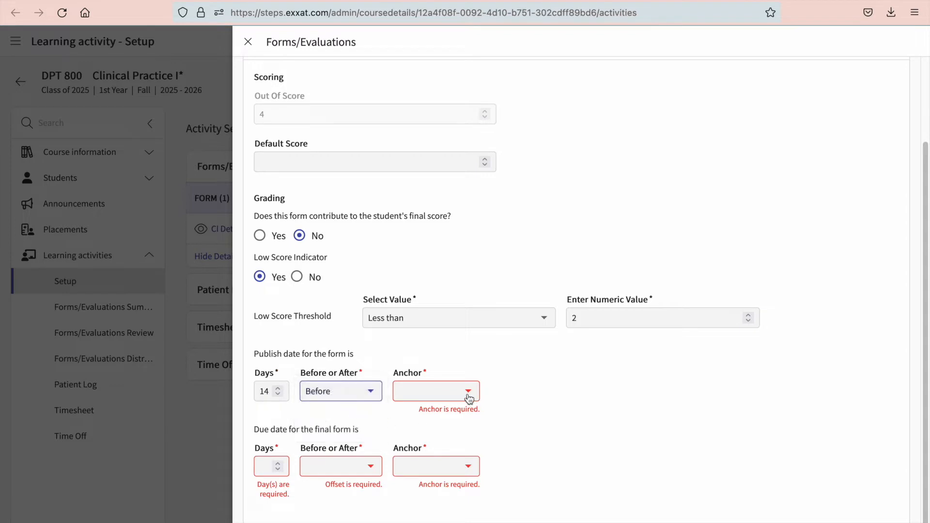
left_click(436, 390)
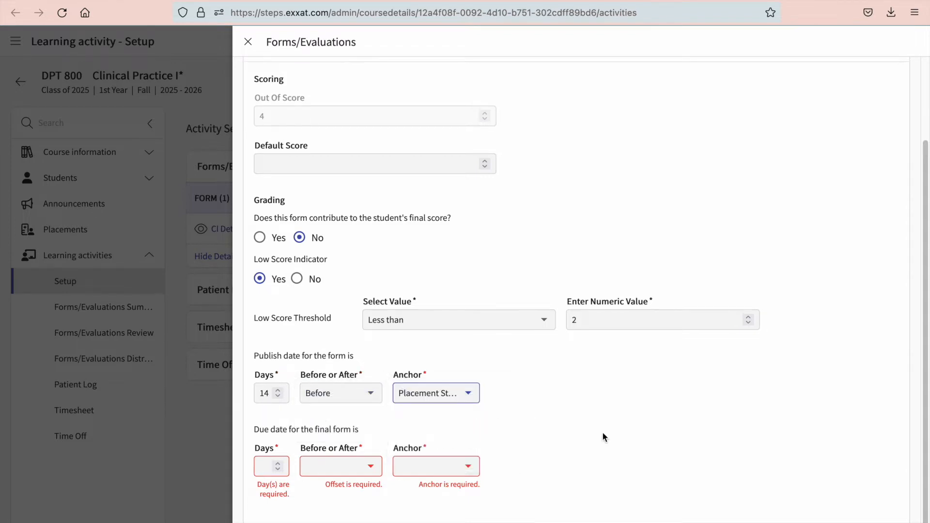
mouse_move(612, 439)
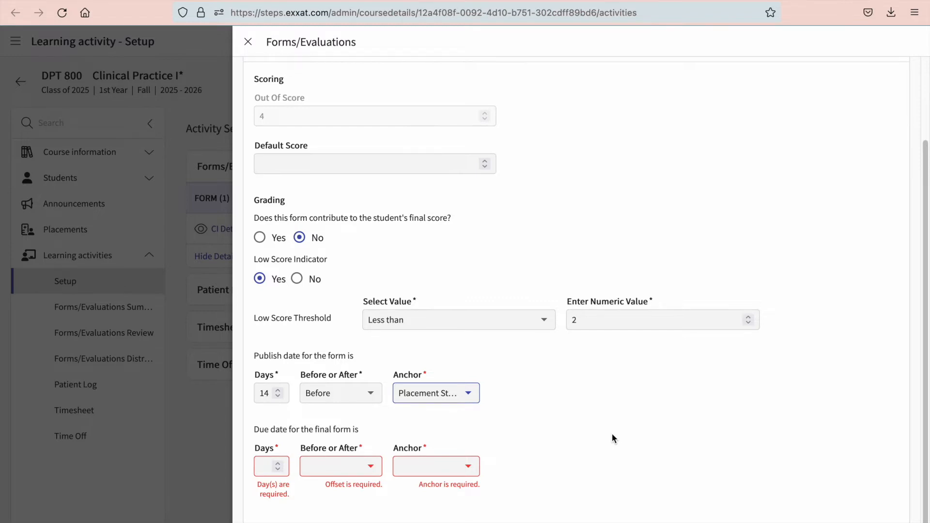
mouse_move(564, 452)
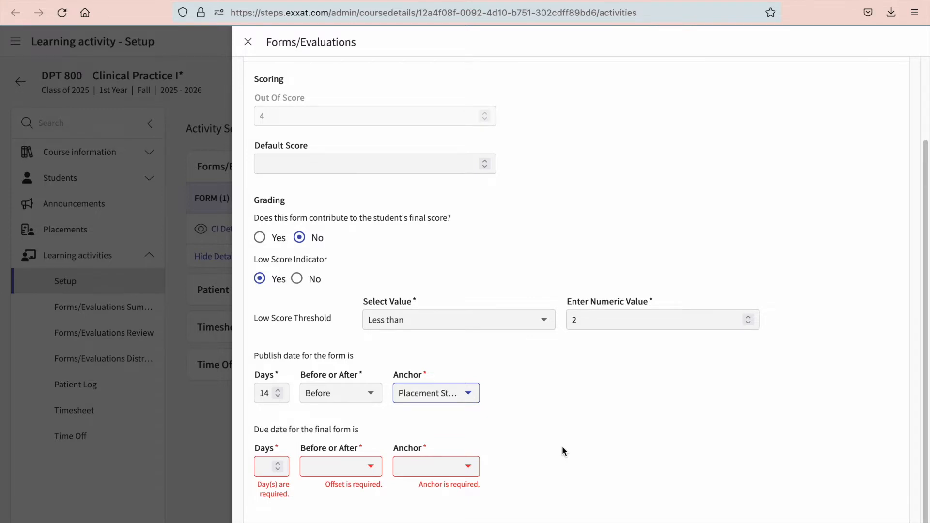
mouse_move(303, 493)
type("0")
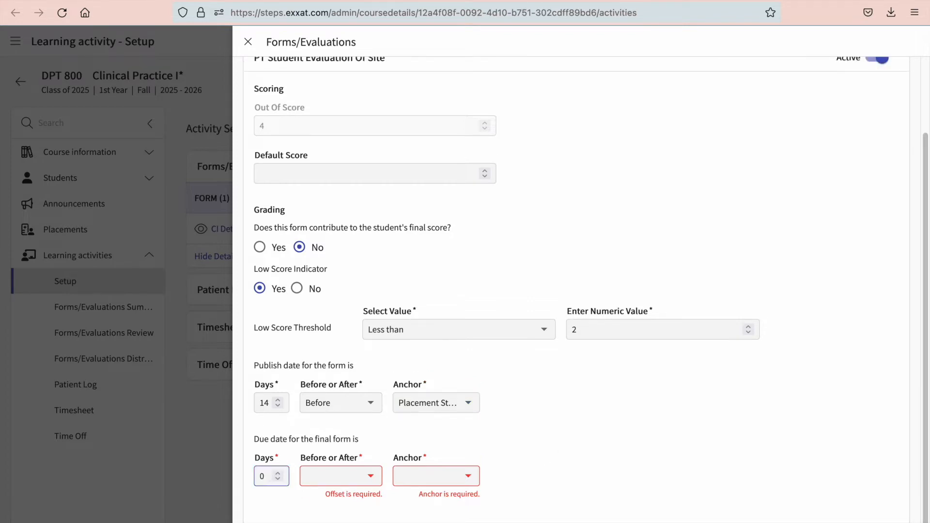
left_click(341, 475)
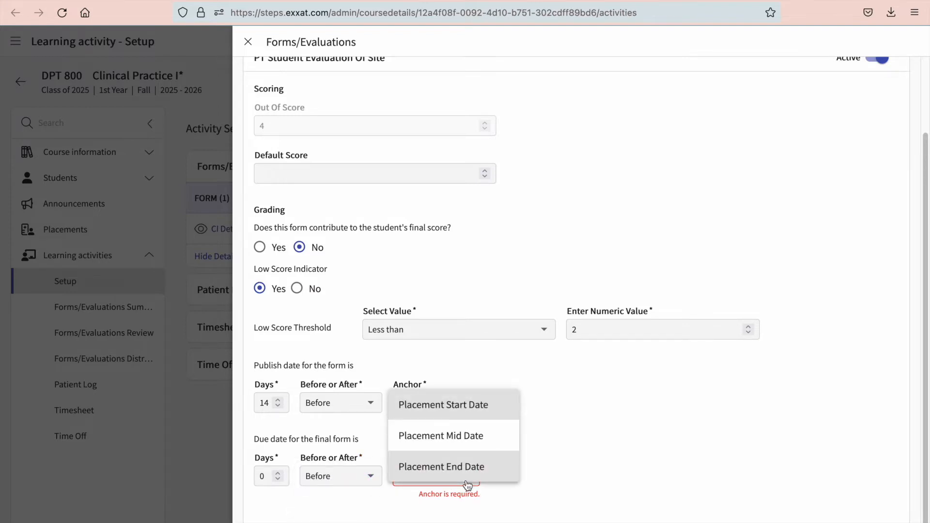
left_click(442, 466)
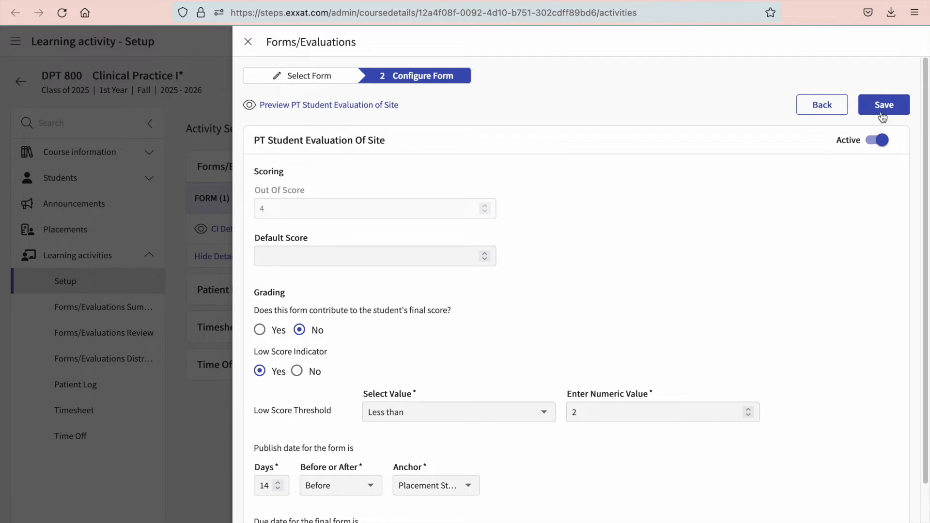
Save the PT Student Evaluation of Site configuration to Activity Setup.
left_click(883, 105)
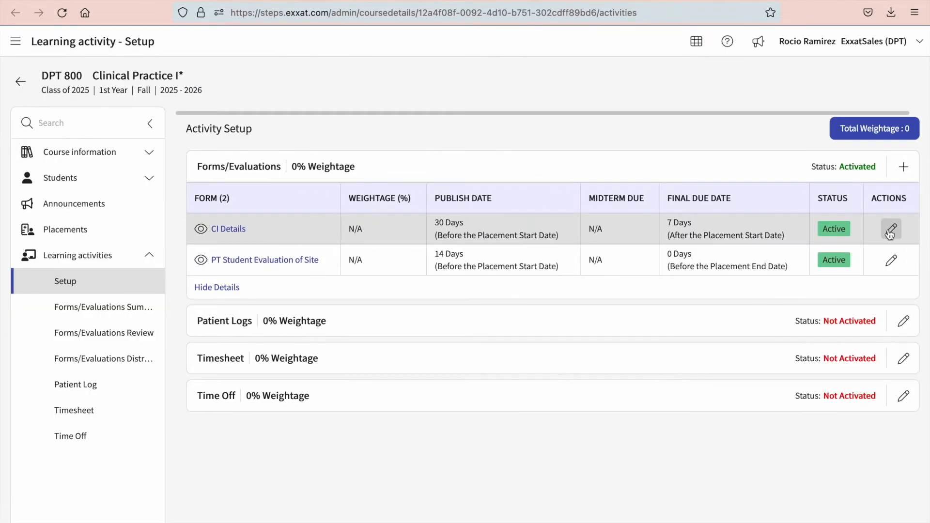
mouse_move(887, 244)
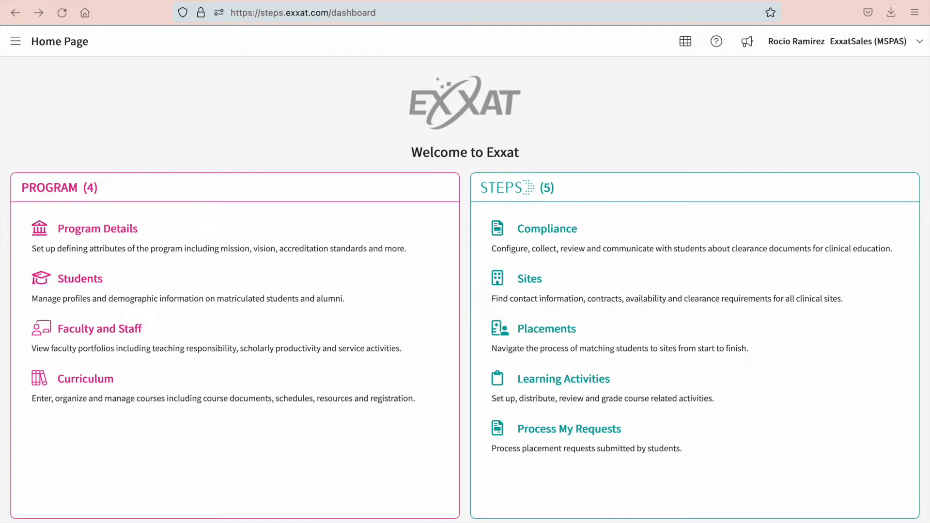
mouse_move(876, 331)
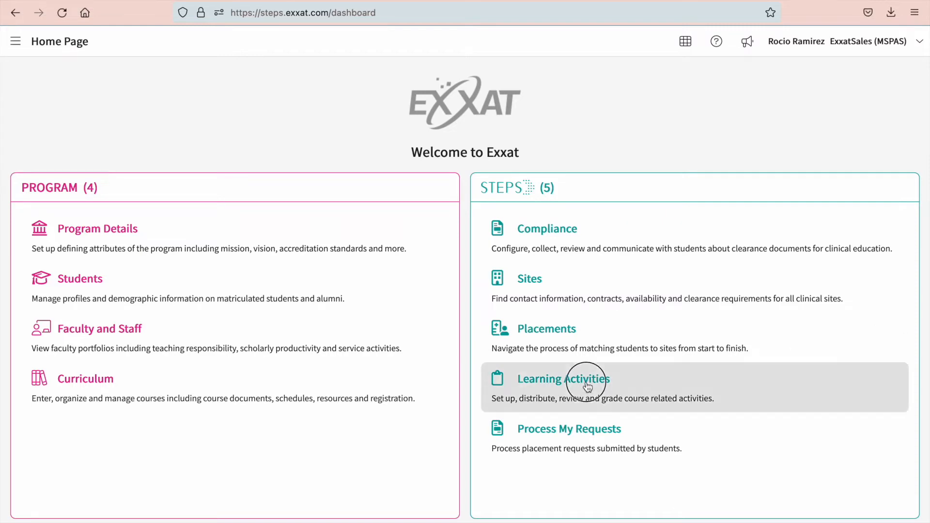
Search course number 601 and open the 2022–2023 Family Medicine Rotation dashboard.
left_click(563, 378)
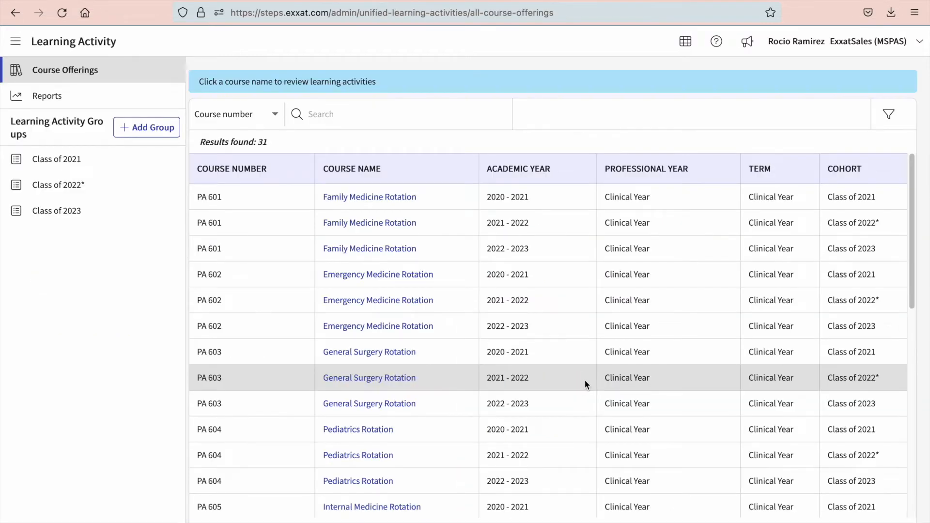
type("601")
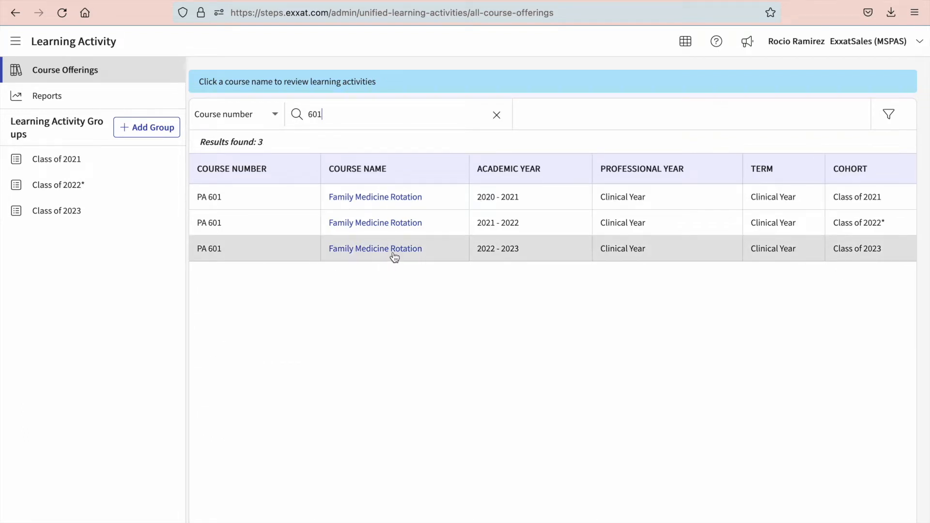
left_click(375, 248)
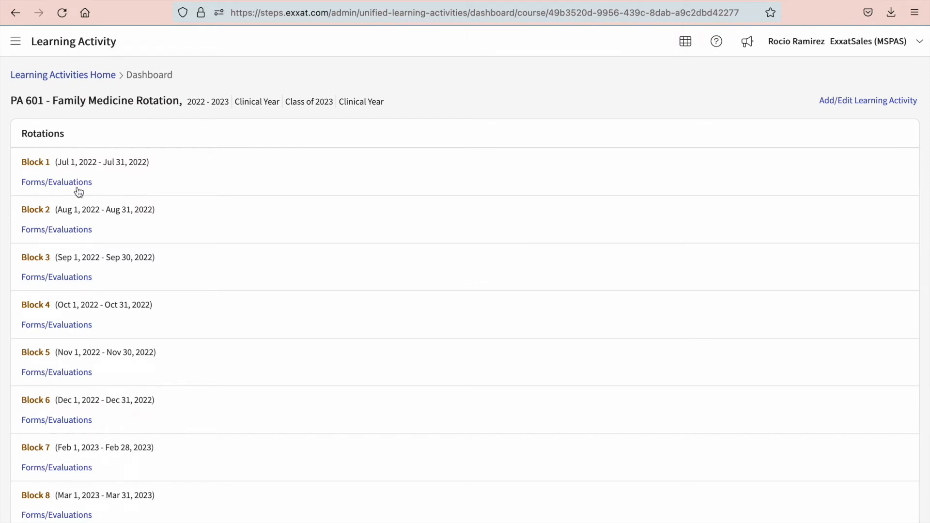
mouse_move(76, 187)
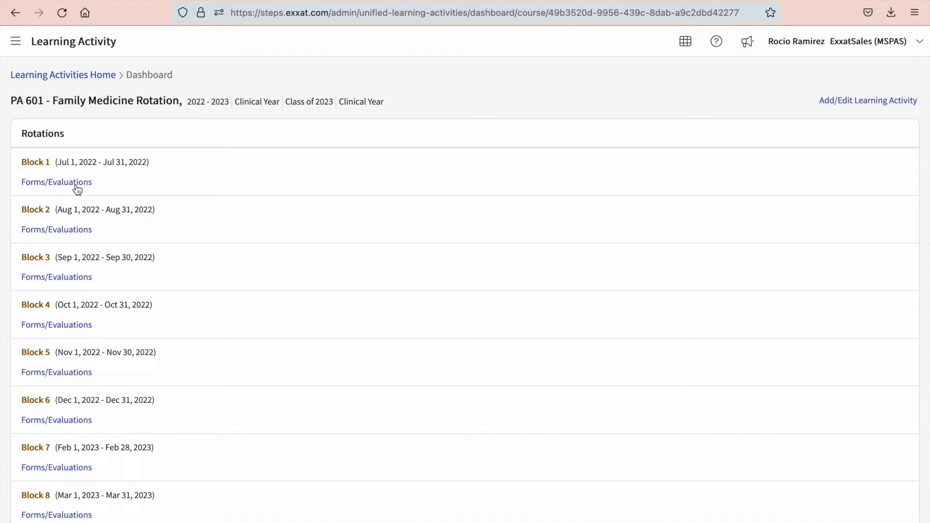
Go to Block 1's Forms/Evaluations and its distribution history page.
left_click(56, 182)
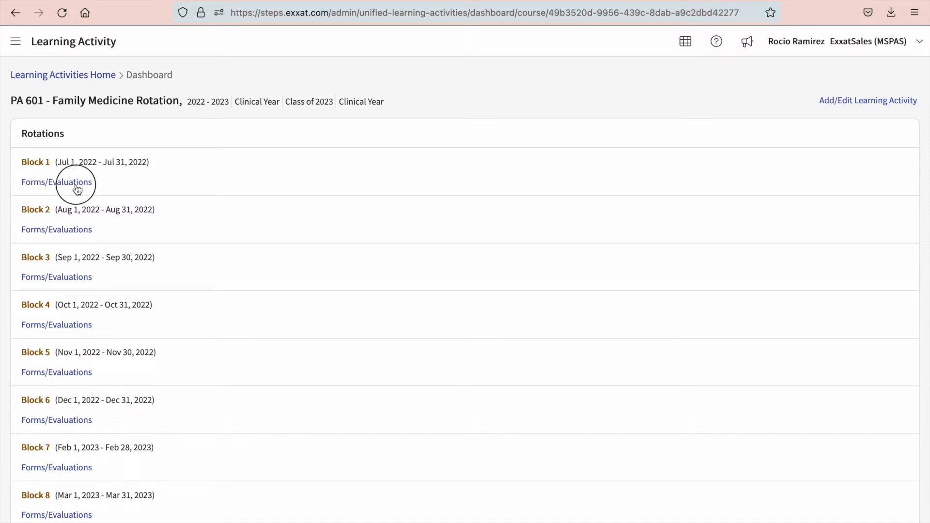
left_click(56, 182)
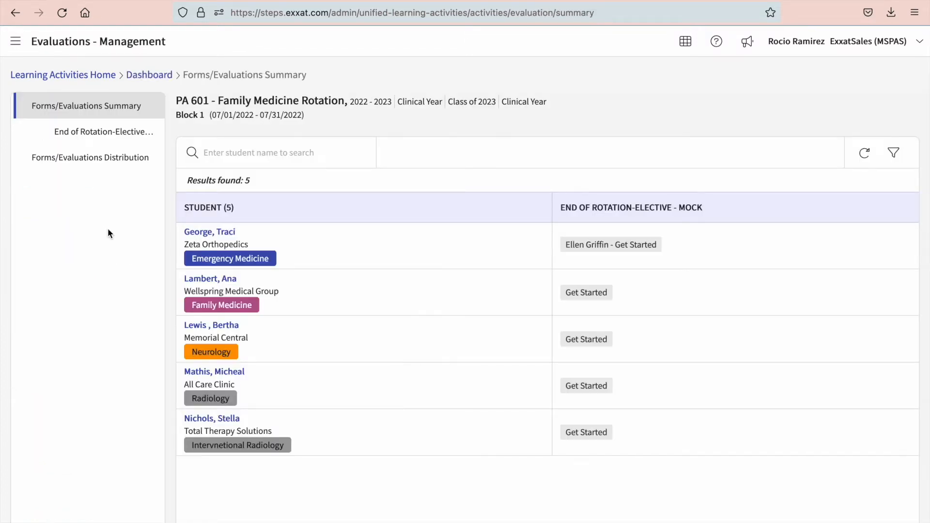
mouse_move(97, 221)
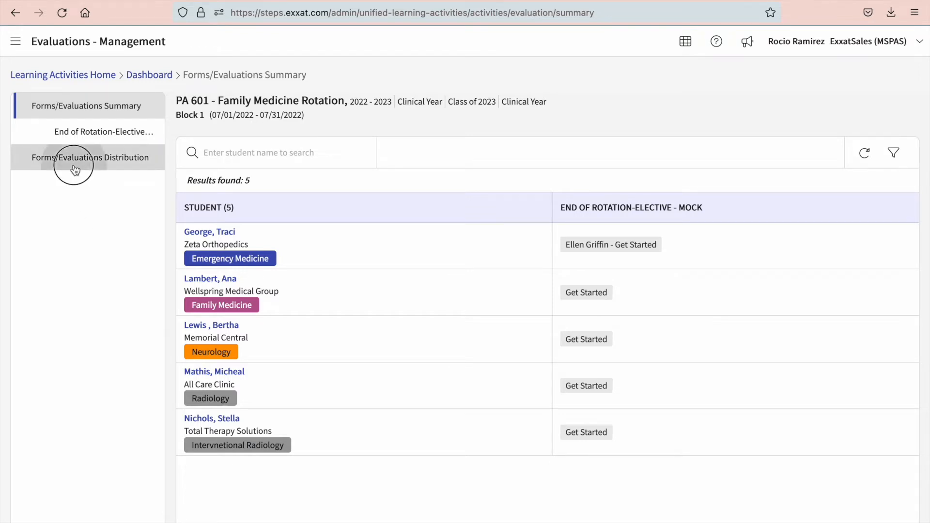
left_click(86, 157)
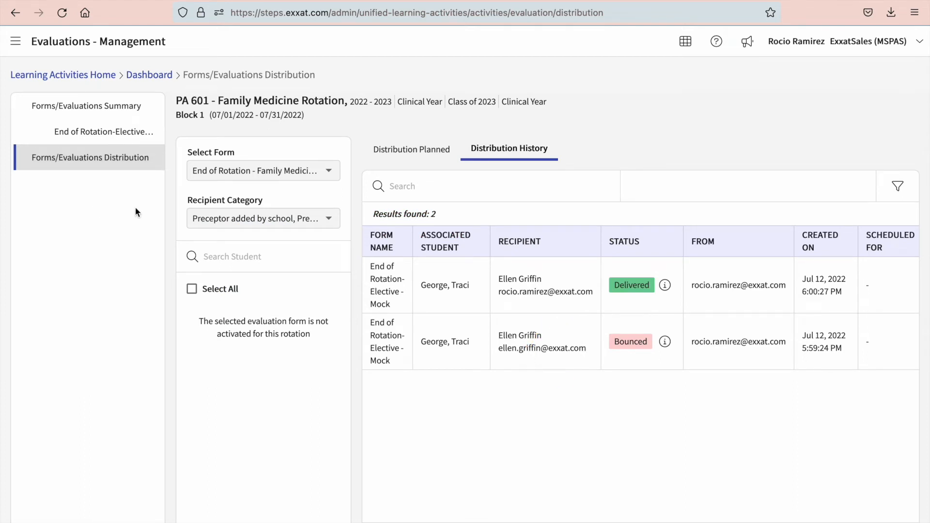
mouse_move(287, 180)
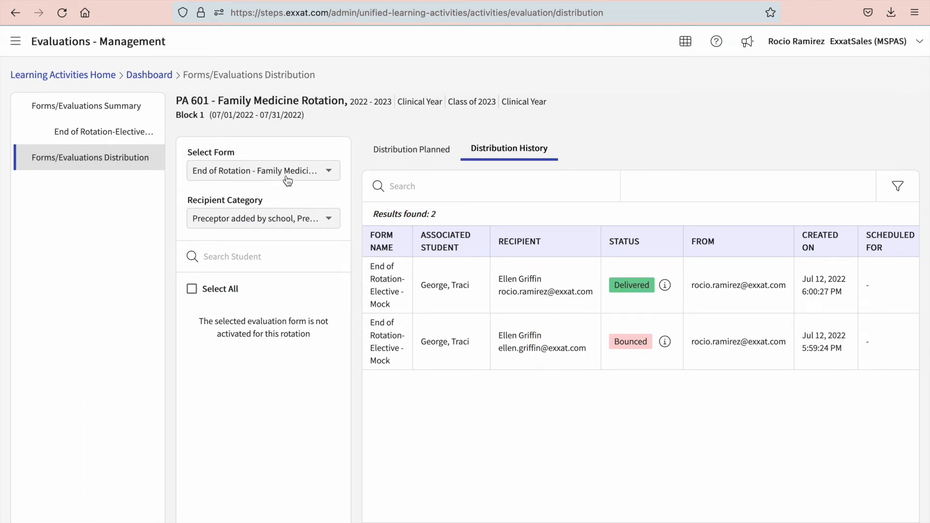
Choose the End of Rotation-Elective - Mock form and review its preceptor recipient categories.
left_click(264, 171)
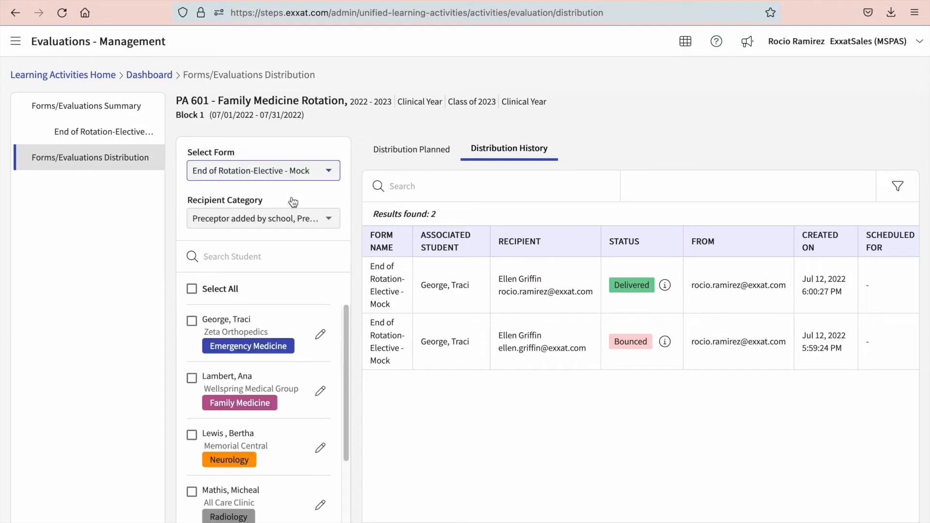
mouse_move(289, 219)
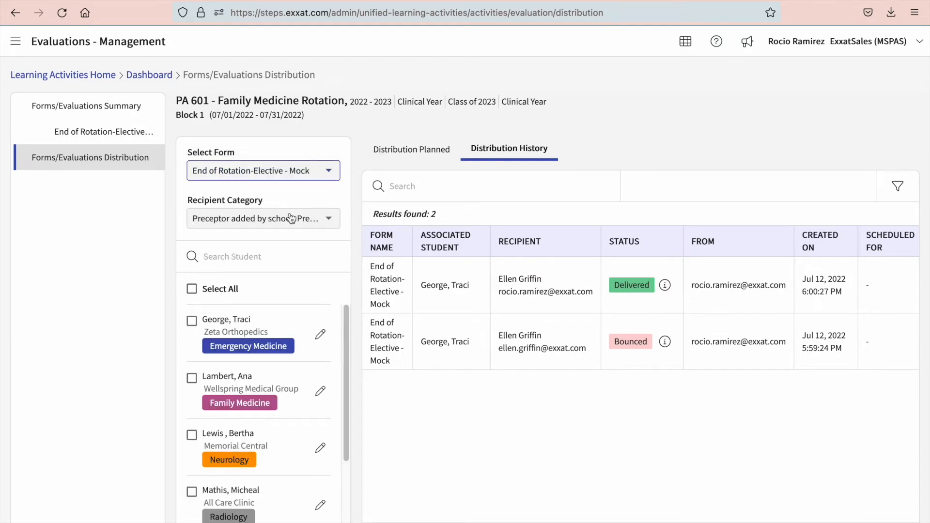
left_click(263, 219)
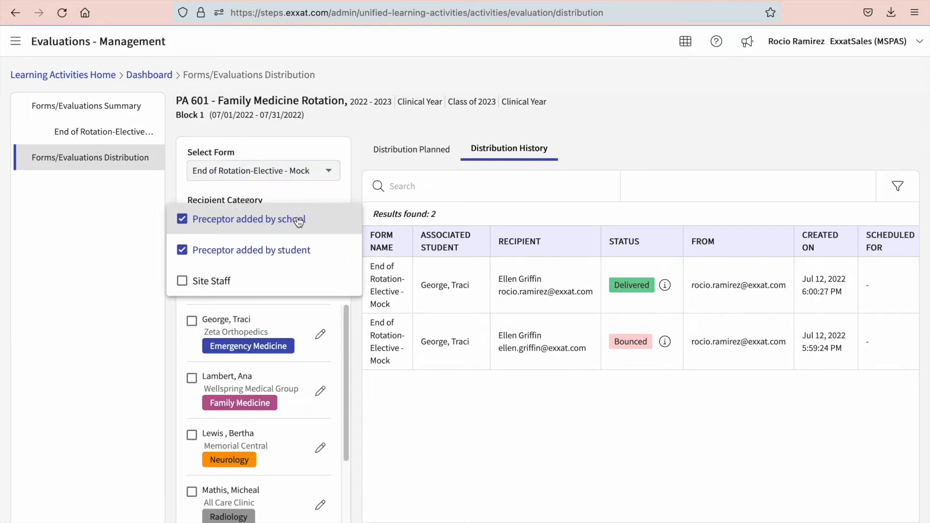
mouse_move(300, 233)
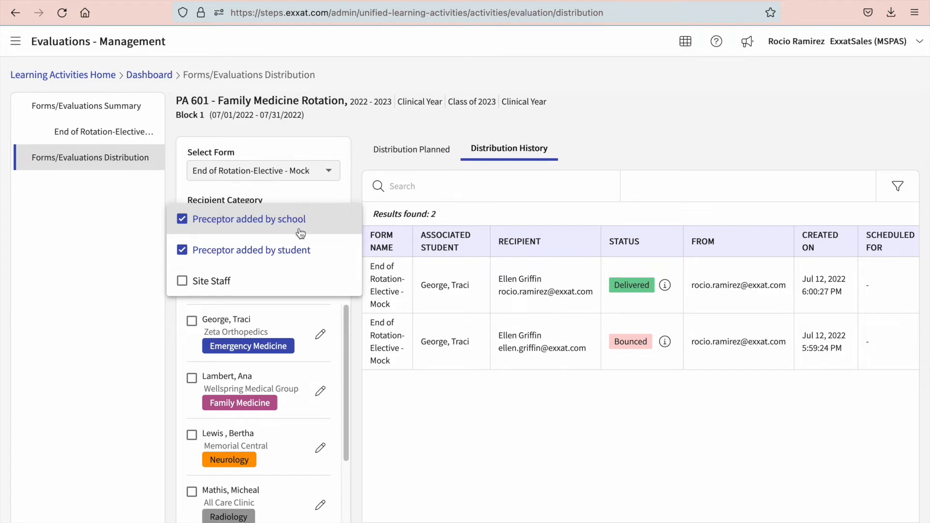
mouse_move(293, 275)
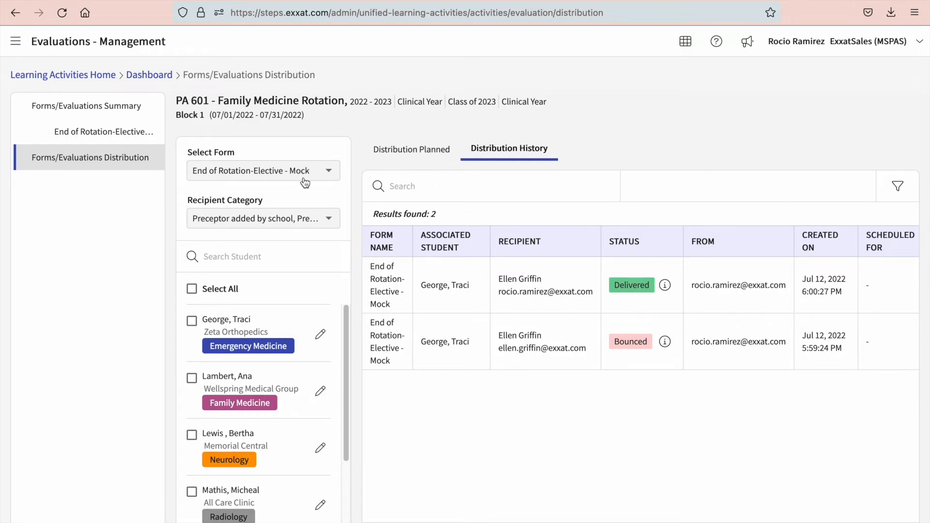
mouse_move(247, 389)
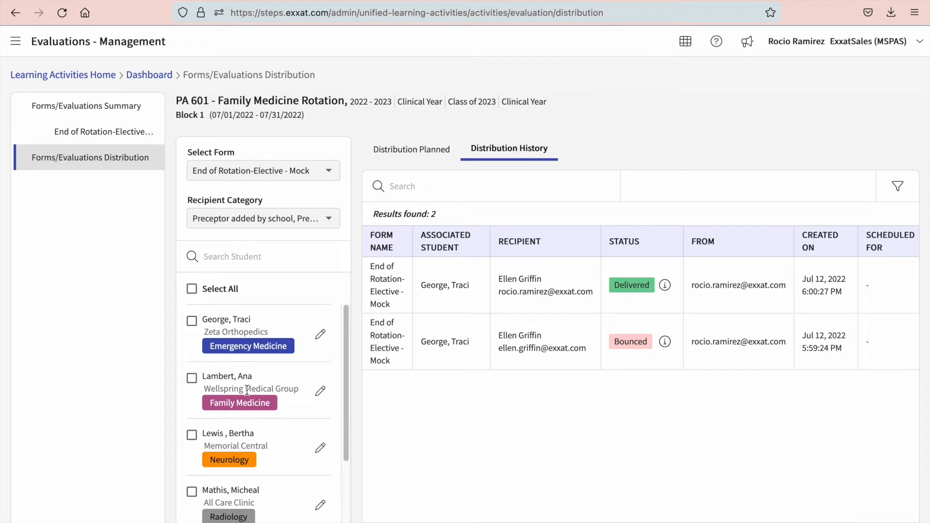
scroll("down", 3)
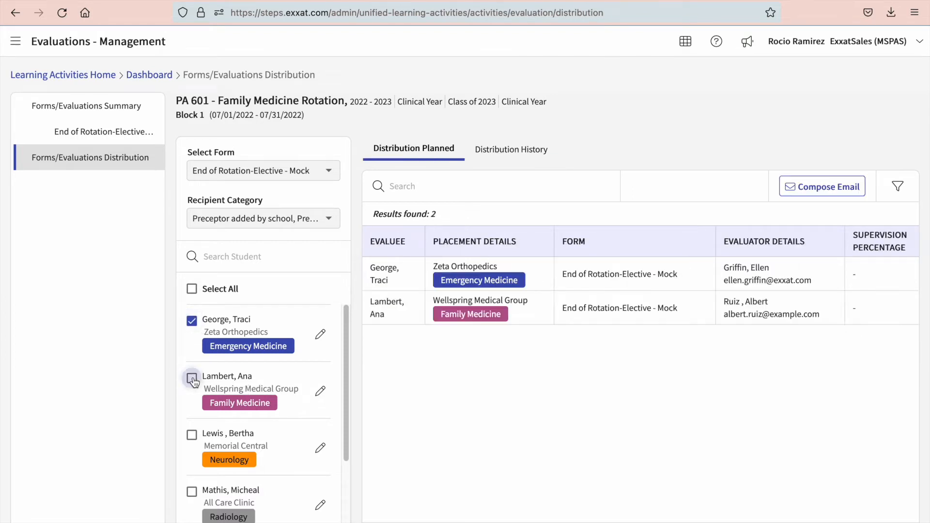
left_click(192, 289)
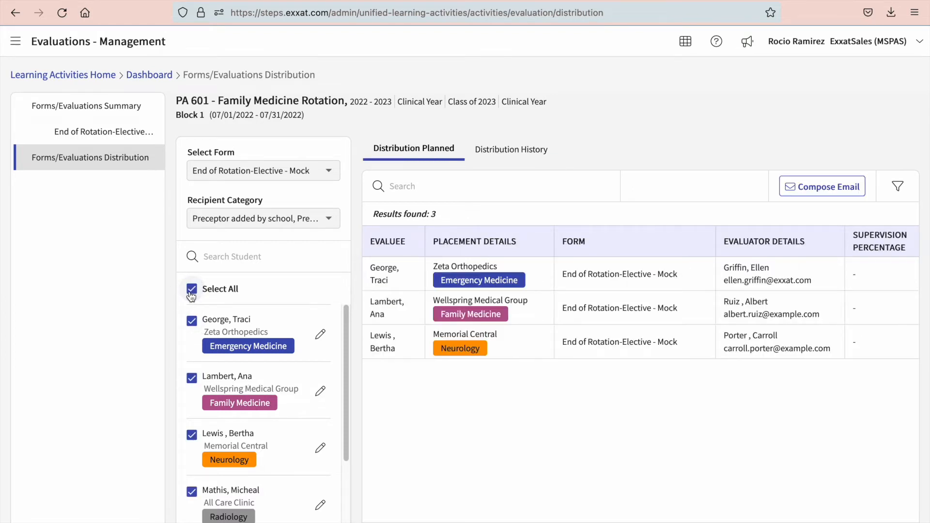
mouse_move(542, 337)
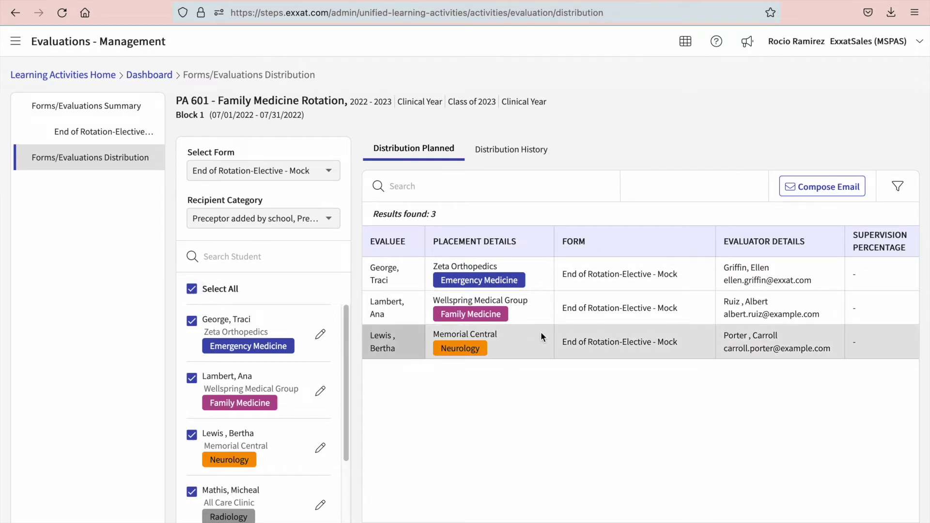
mouse_move(557, 336)
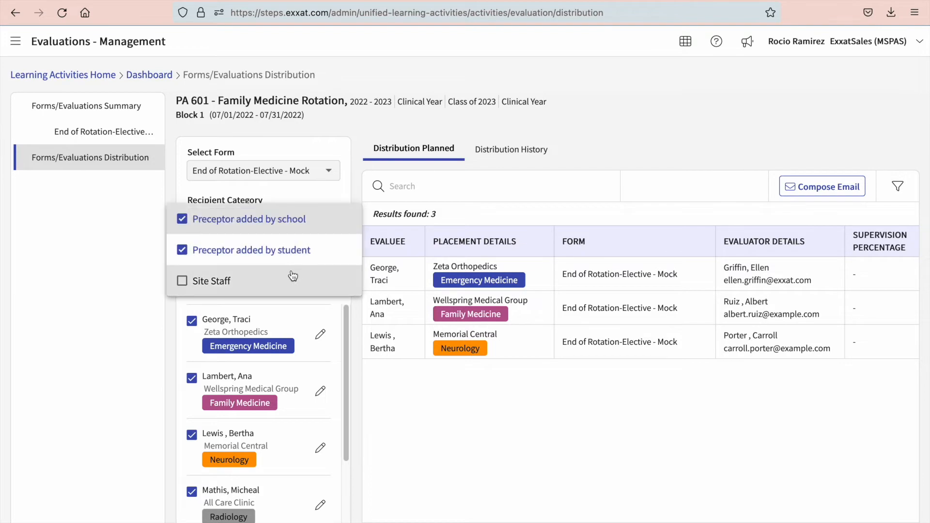
left_click(182, 280)
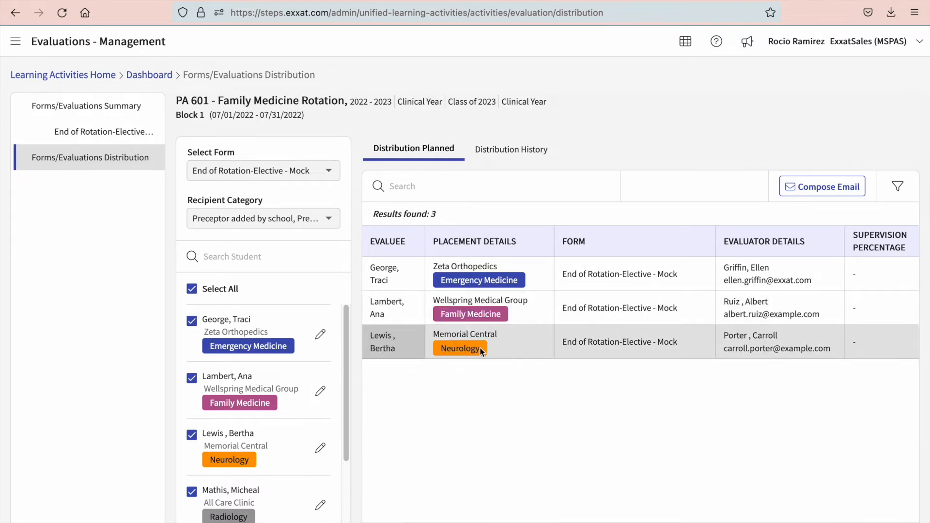
scroll("down", 3)
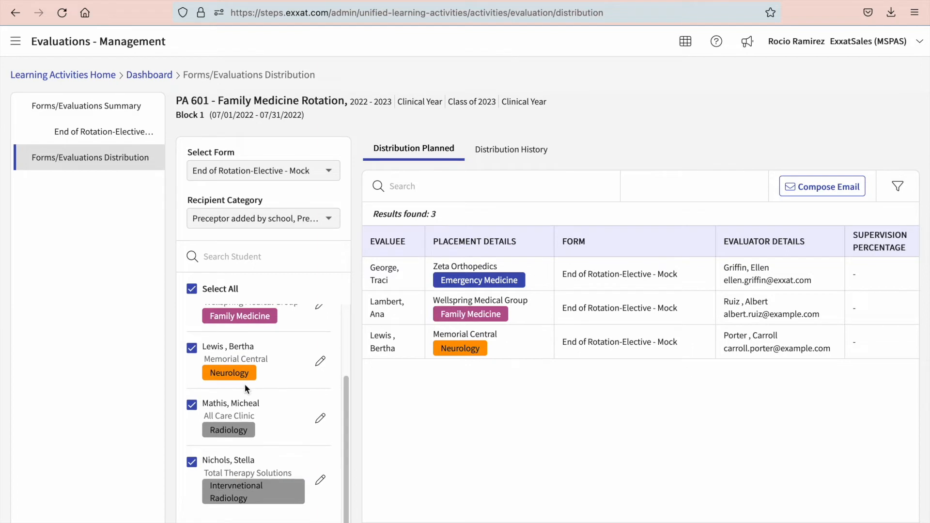
mouse_move(441, 455)
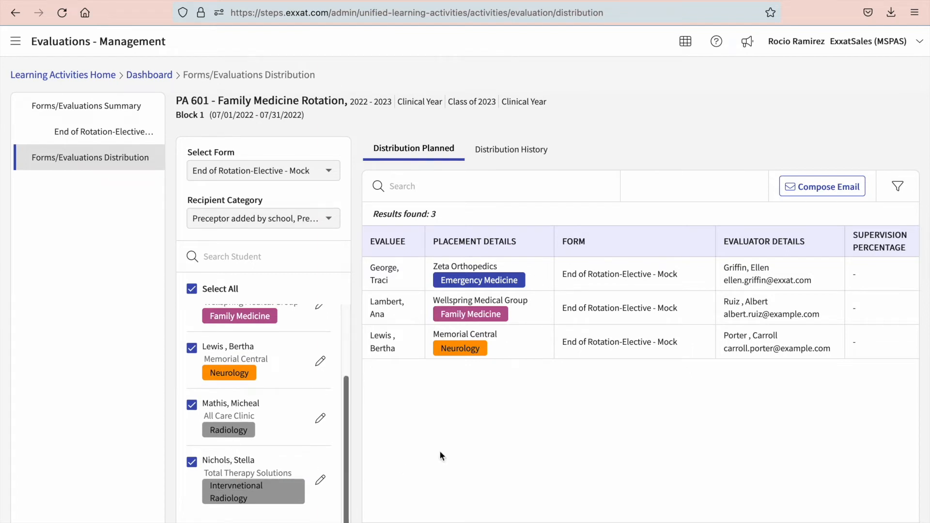
mouse_move(521, 416)
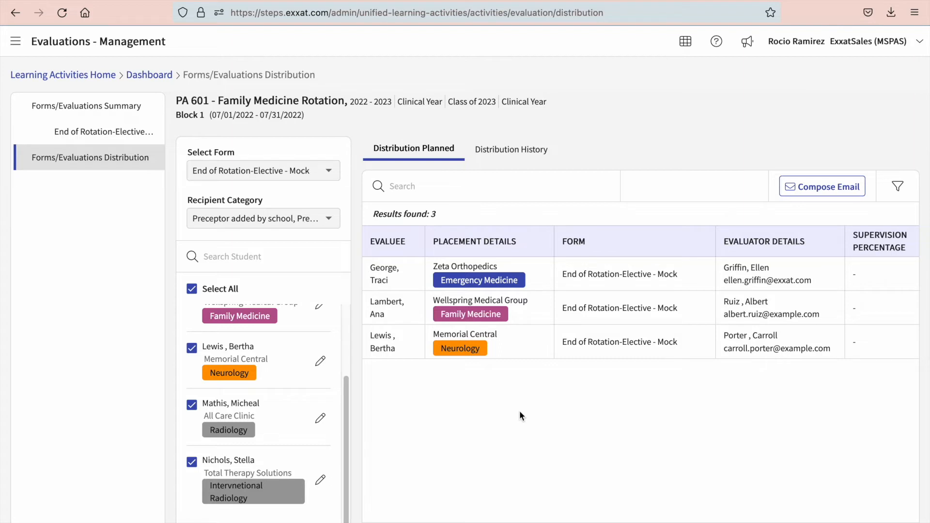
mouse_move(441, 442)
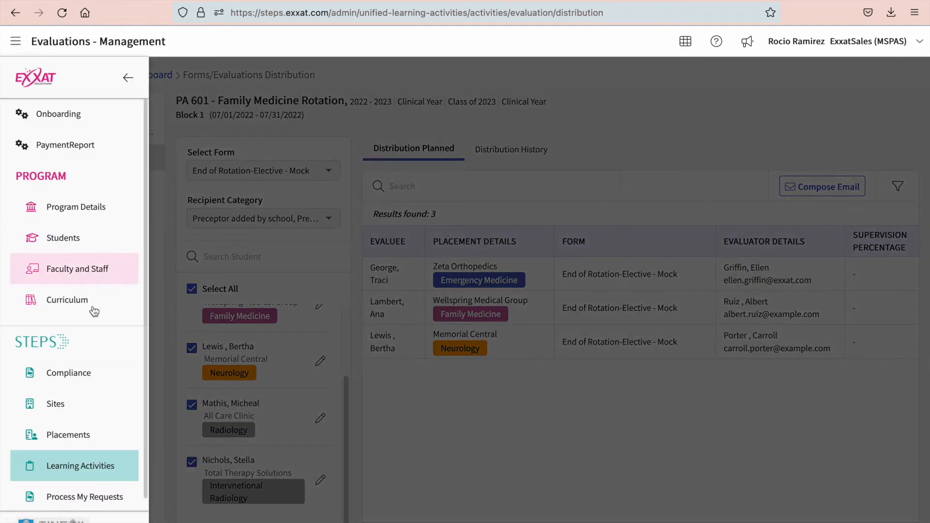
Navigate from Placements to the 2022–2023 PA 601 Family Medicine Rotation and its Block 1 All Care Clinic placement.
right_click(68, 435)
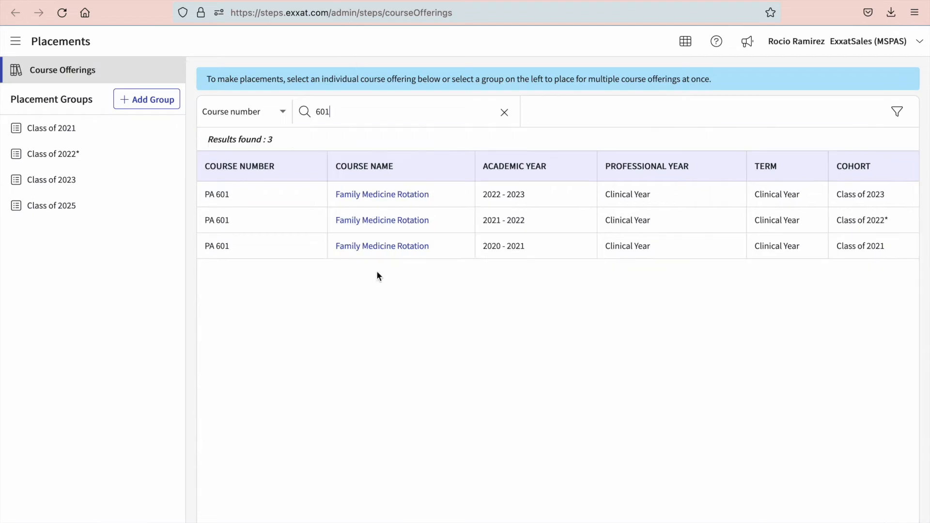
mouse_move(376, 198)
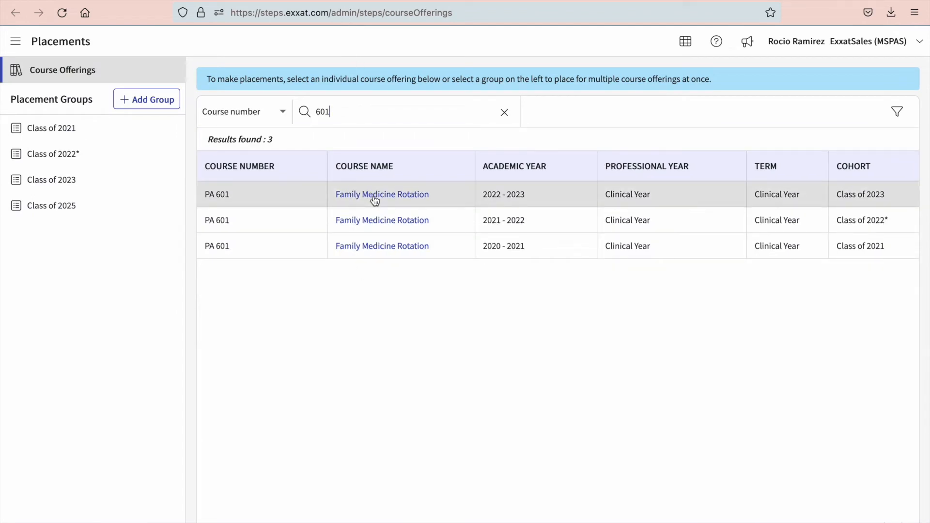
left_click(382, 194)
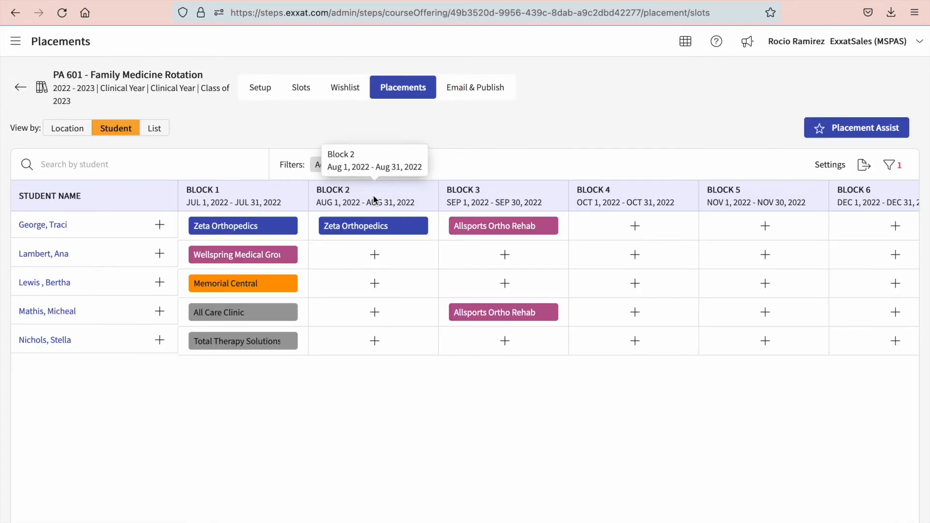
mouse_move(349, 297)
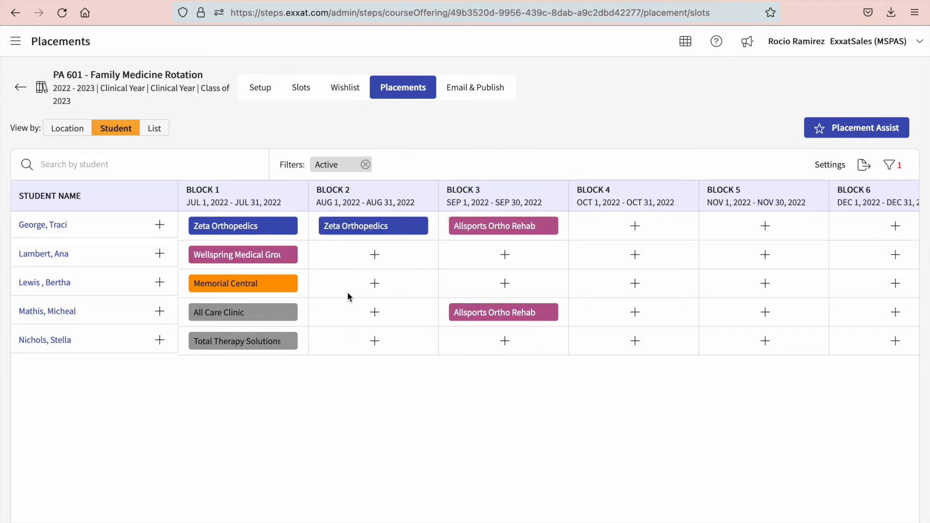
left_click(242, 312)
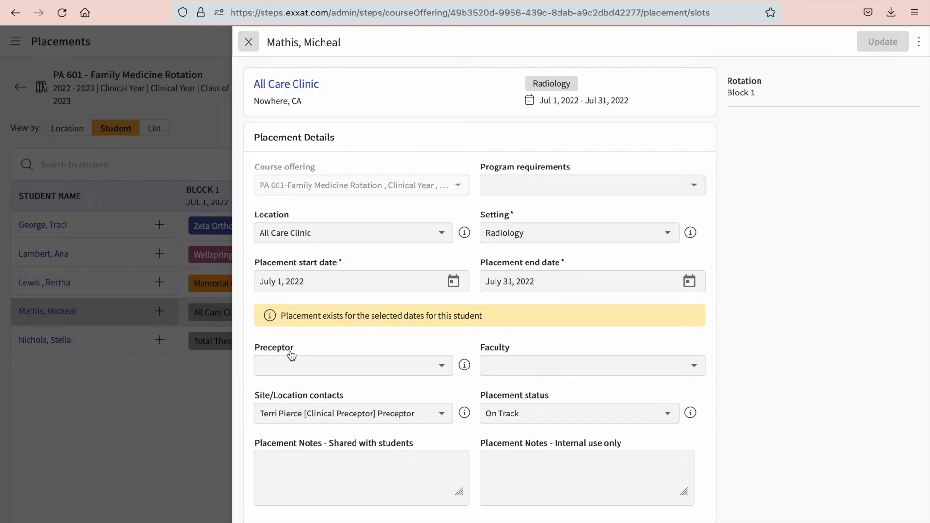
mouse_move(295, 360)
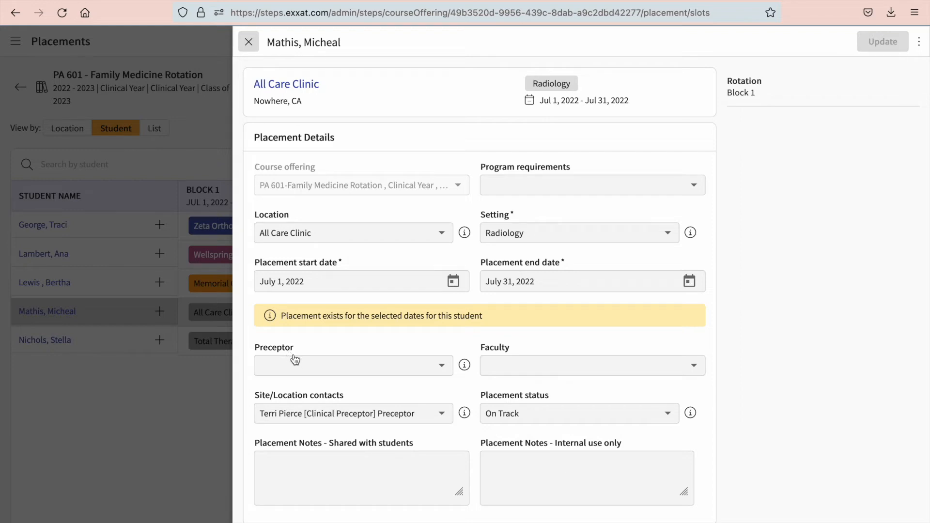
mouse_move(328, 364)
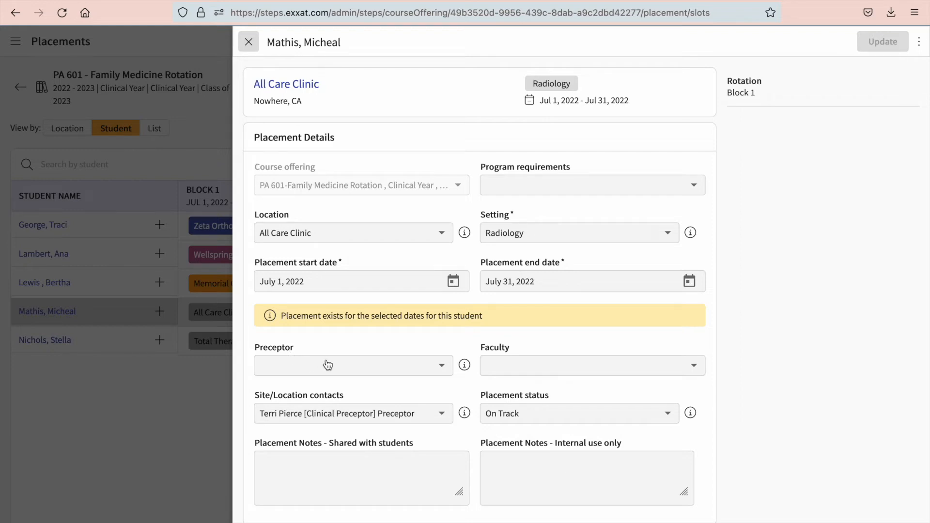
left_click(353, 365)
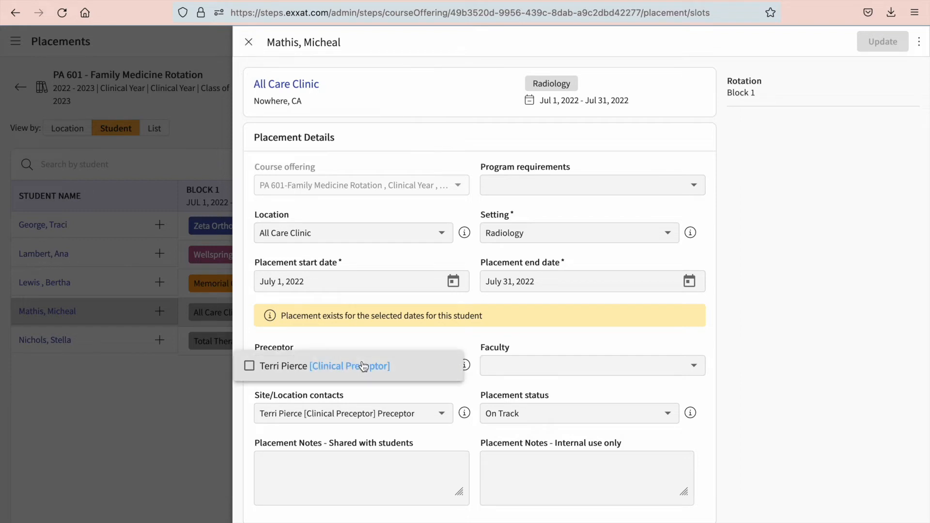
mouse_move(307, 376)
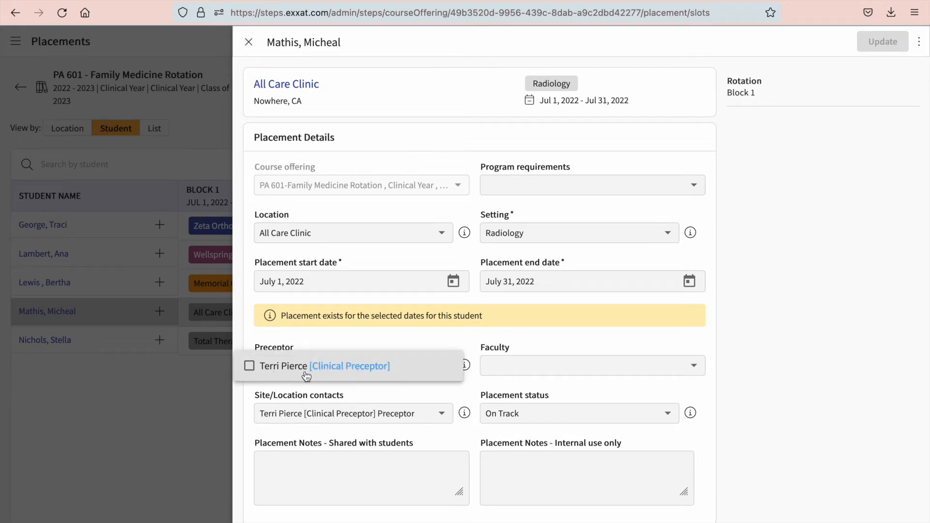
left_click(249, 366)
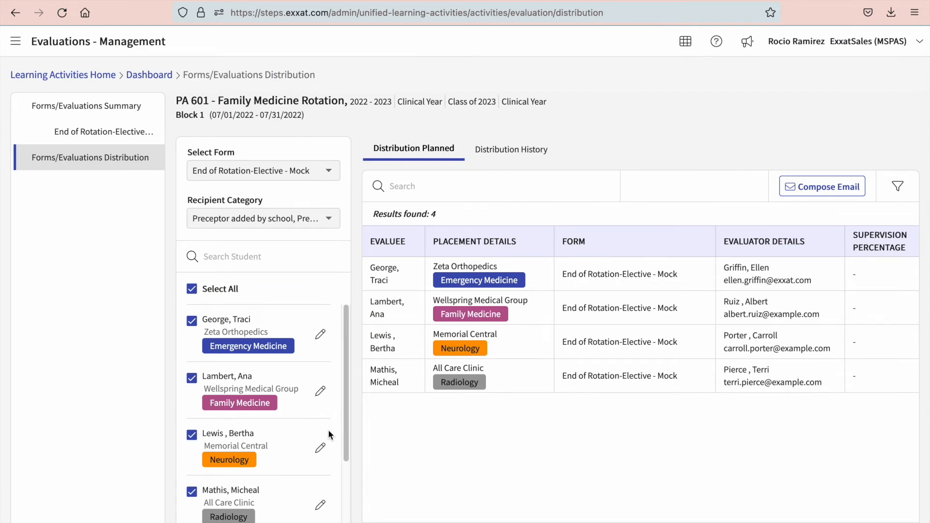
scroll("down", 3)
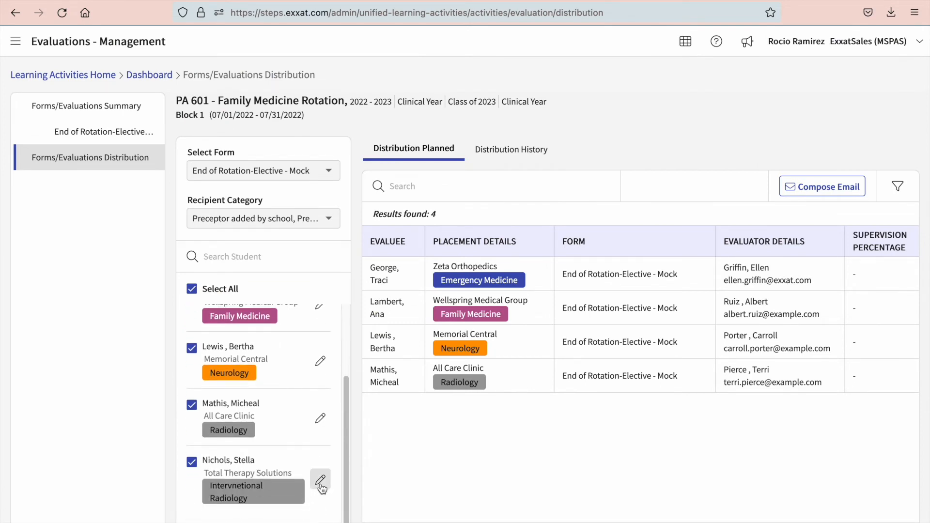
left_click(321, 478)
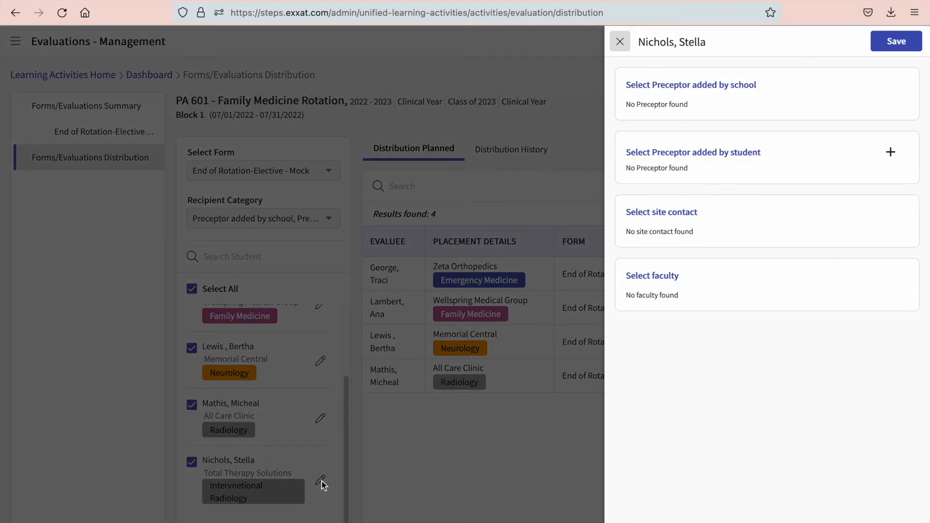
mouse_move(729, 225)
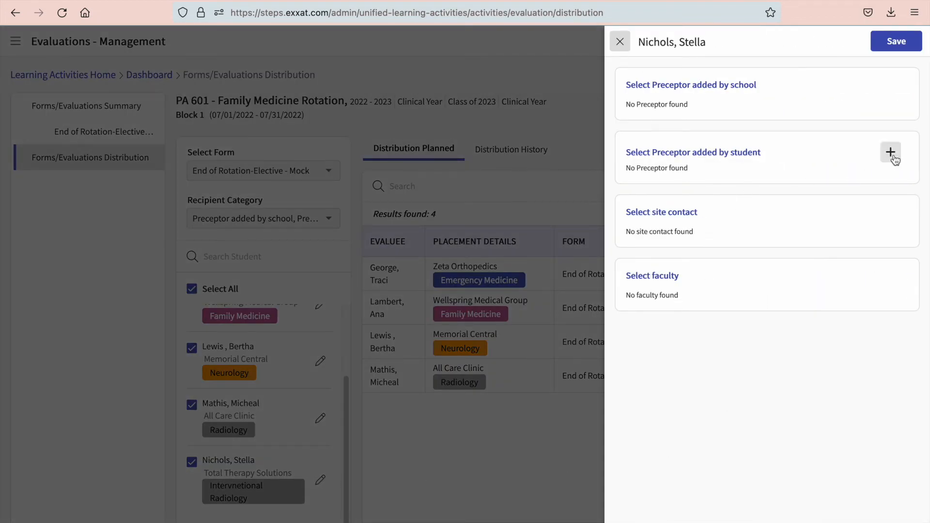
left_click(890, 151)
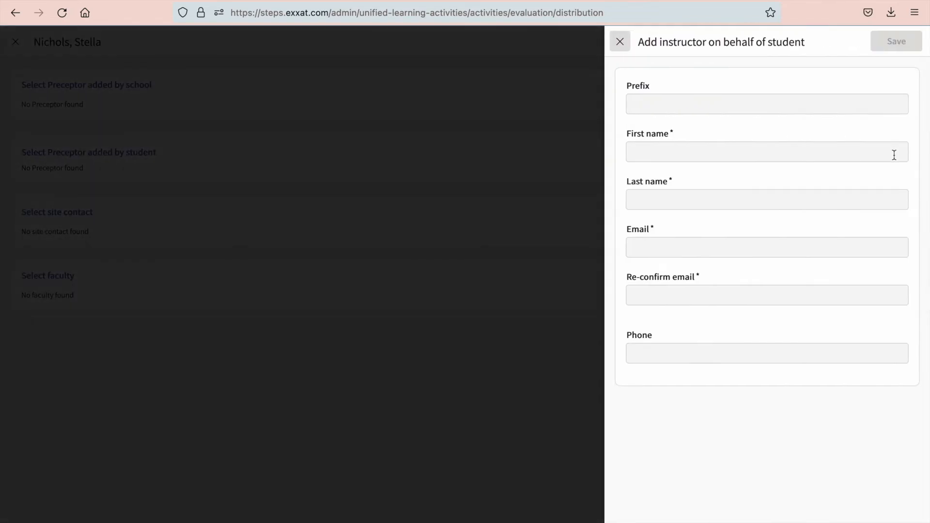
left_click(620, 41)
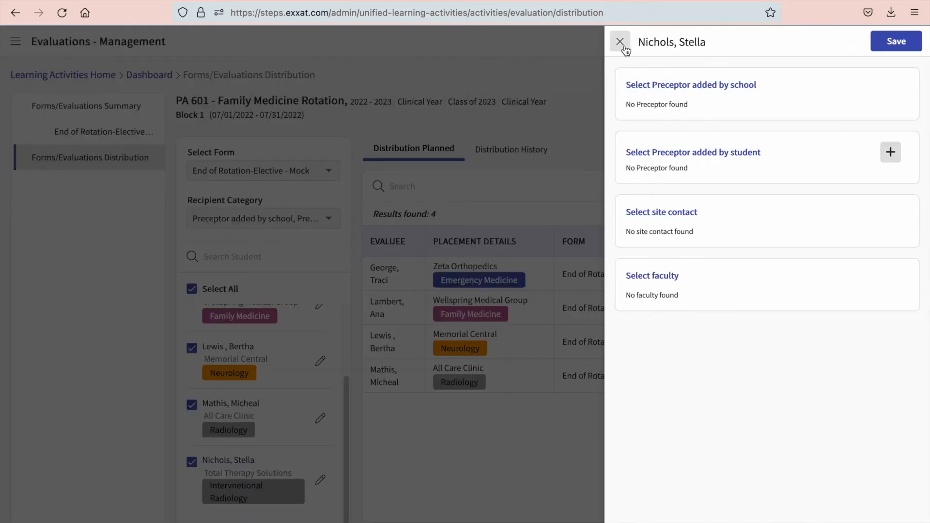
left_click(620, 41)
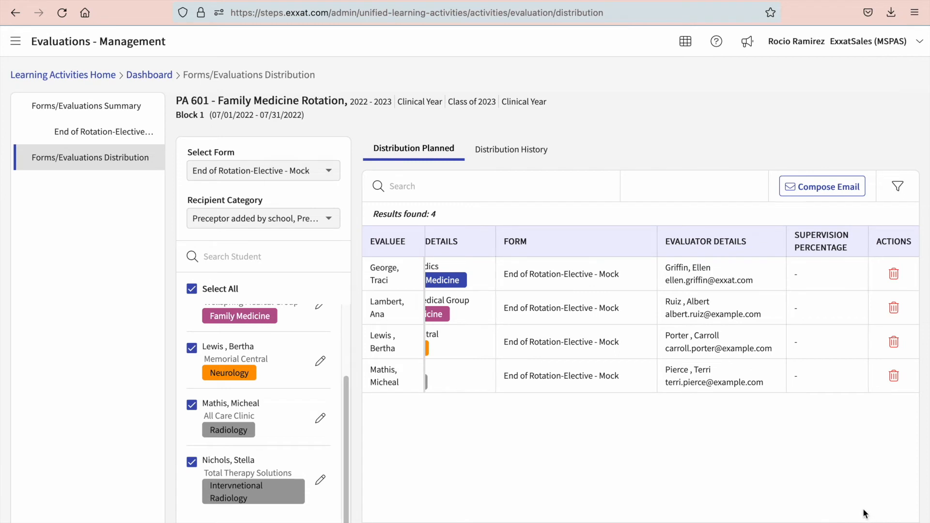
mouse_move(892, 275)
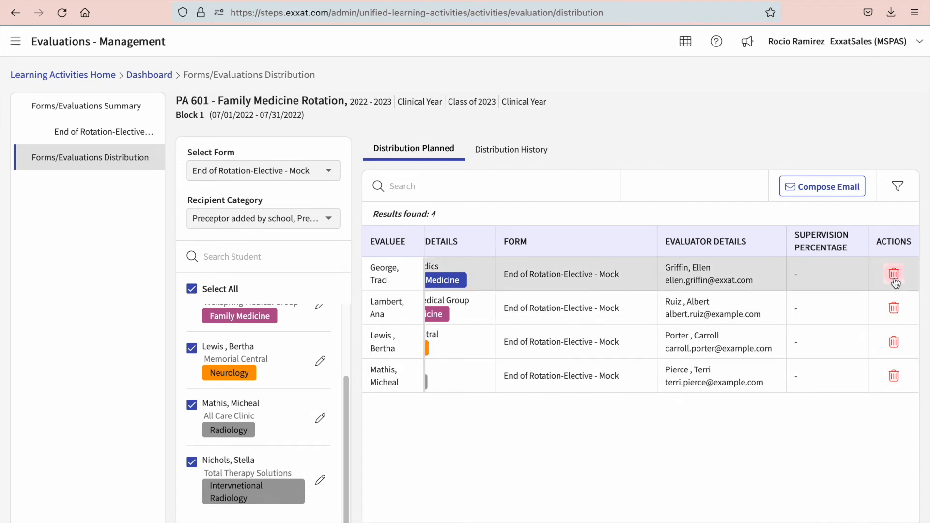
left_click(894, 273)
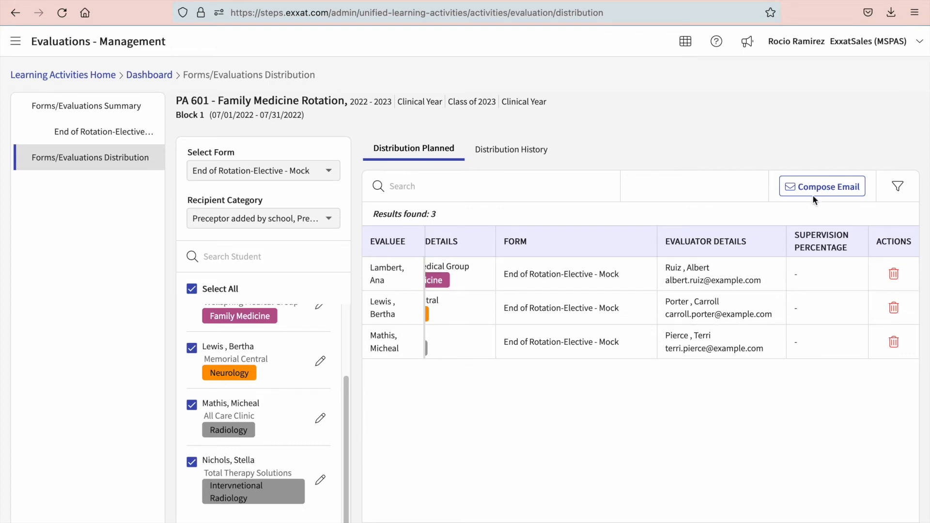
Start an email to preceptors Ruiz, Porter and Pierce and proceed past the Recipients step.
left_click(822, 186)
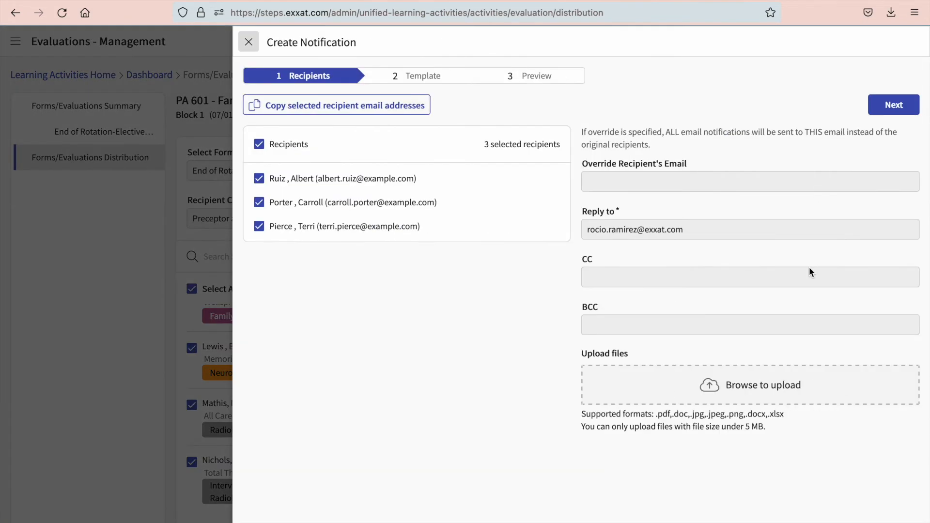
mouse_move(375, 201)
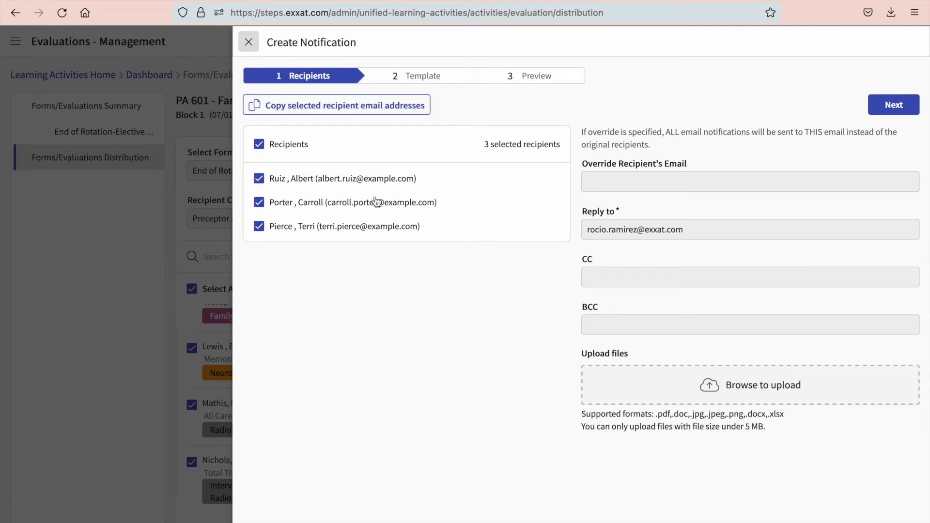
mouse_move(579, 227)
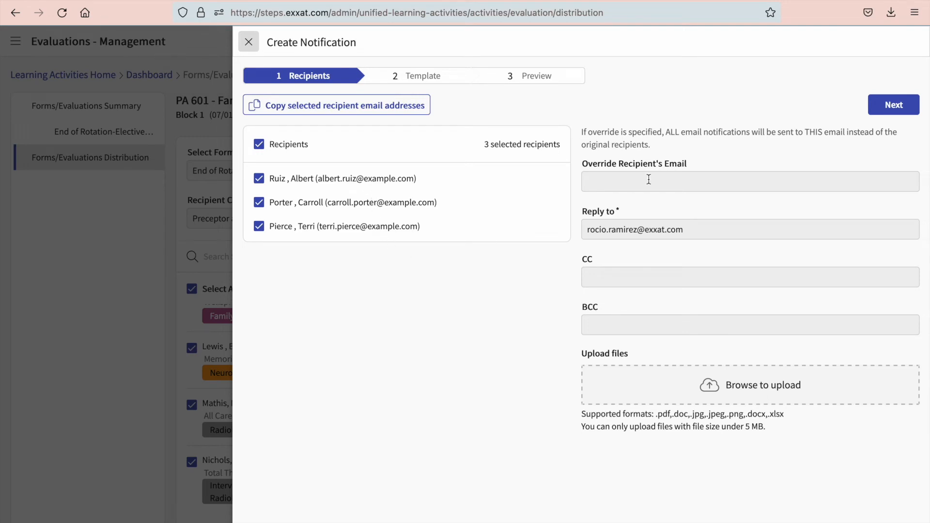
mouse_move(707, 178)
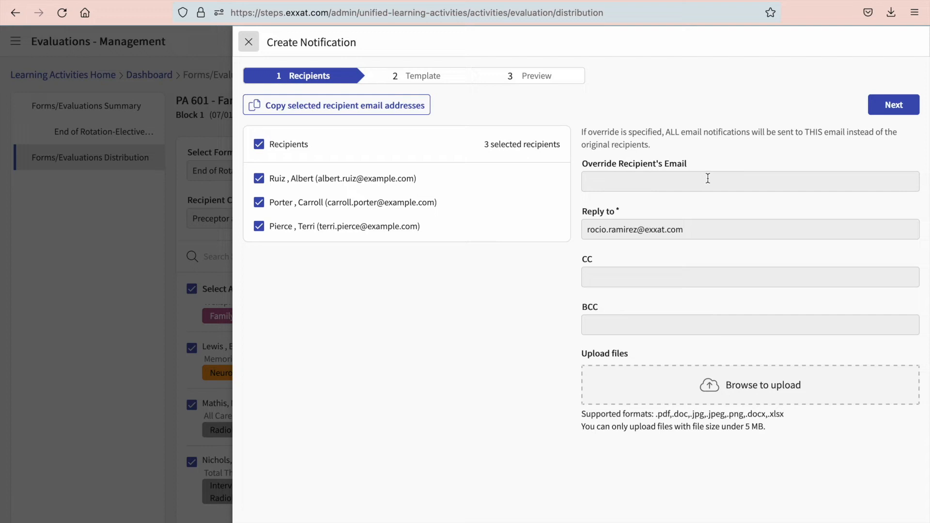
mouse_move(714, 208)
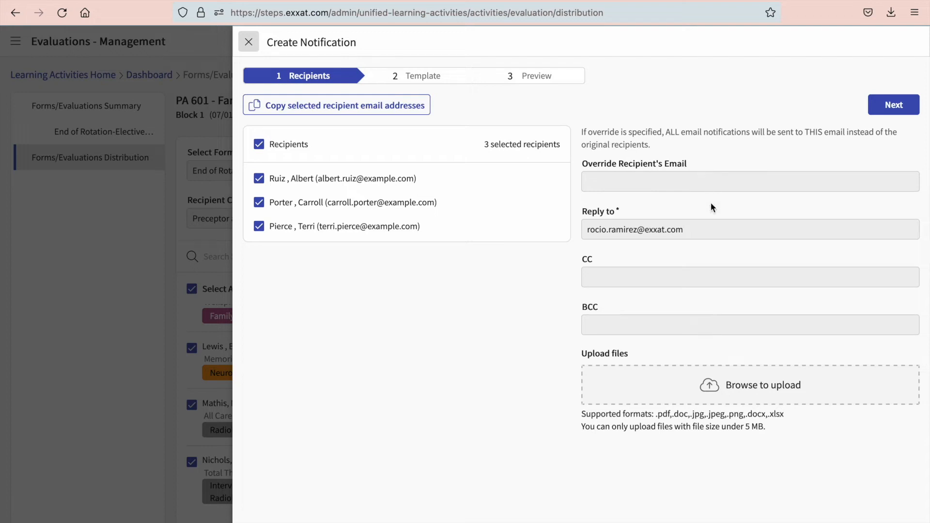
mouse_move(709, 219)
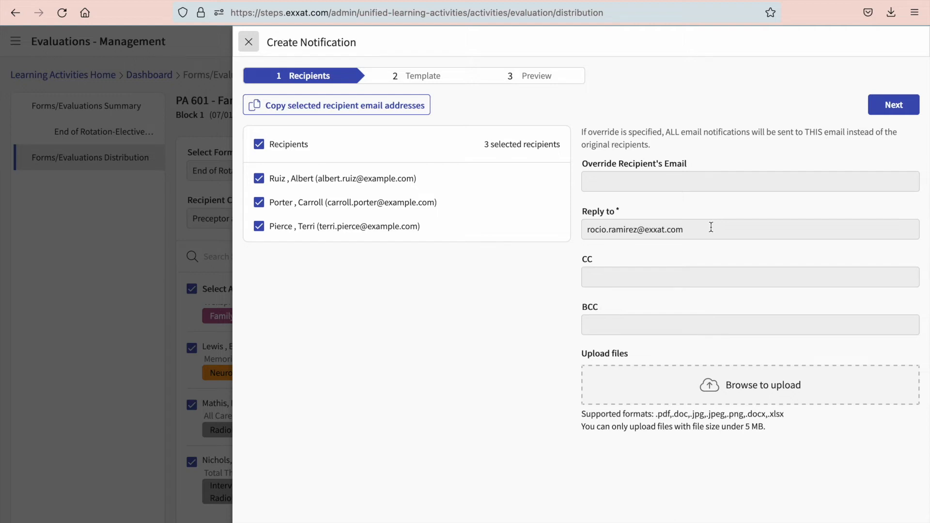
mouse_move(691, 333)
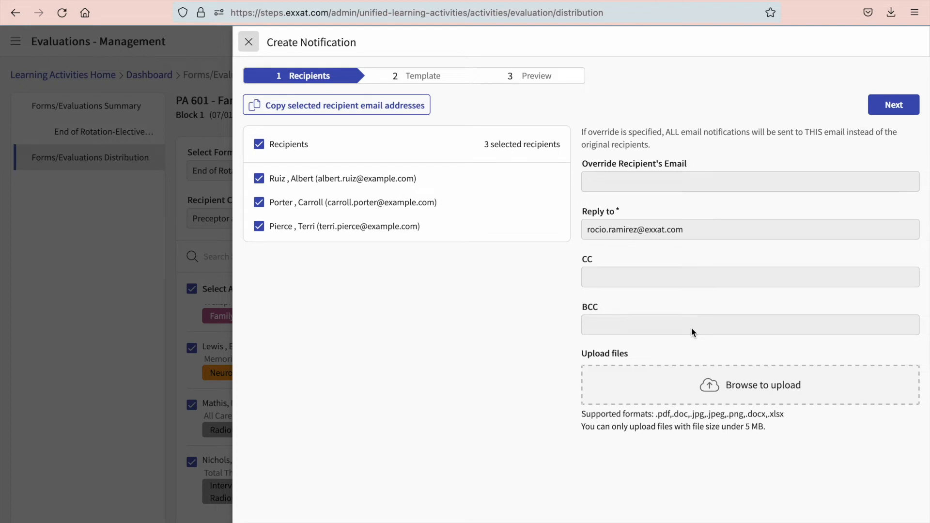
mouse_move(712, 392)
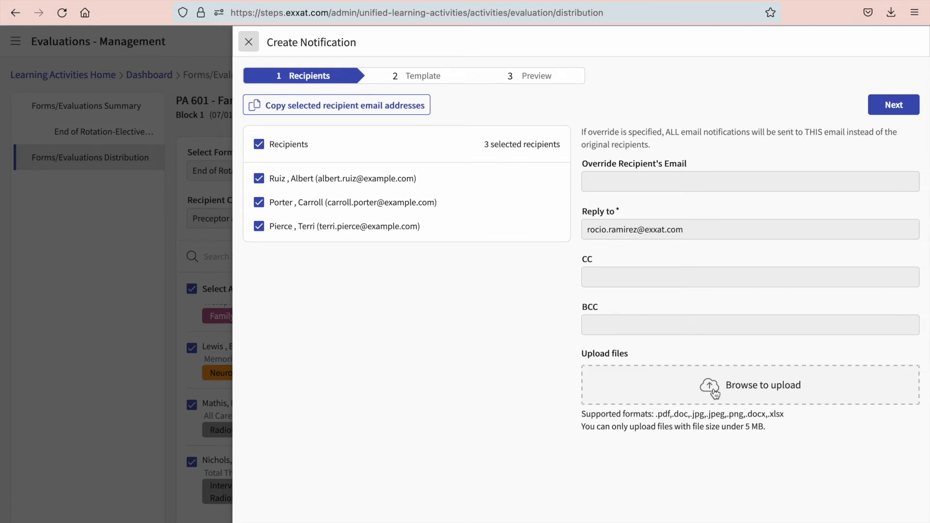
left_click(894, 105)
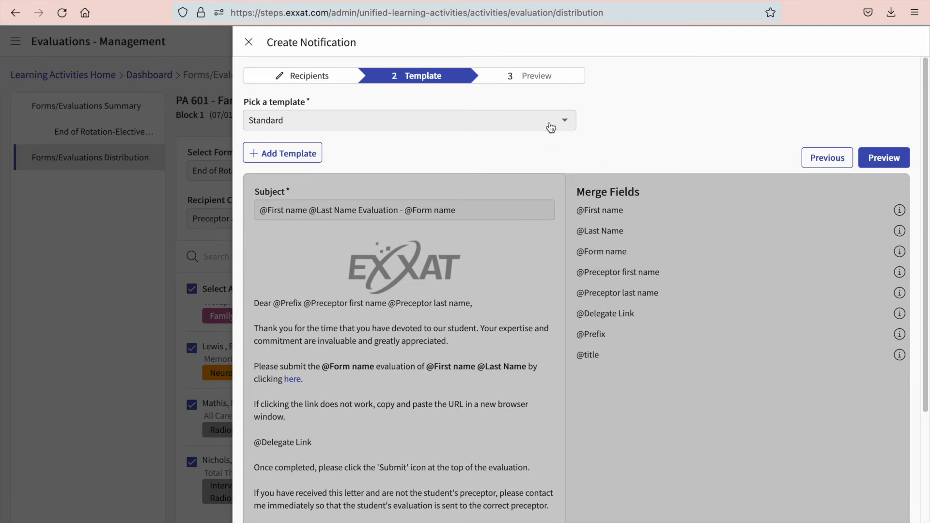
Choose the Standard template for the preceptor evaluation email.
left_click(563, 120)
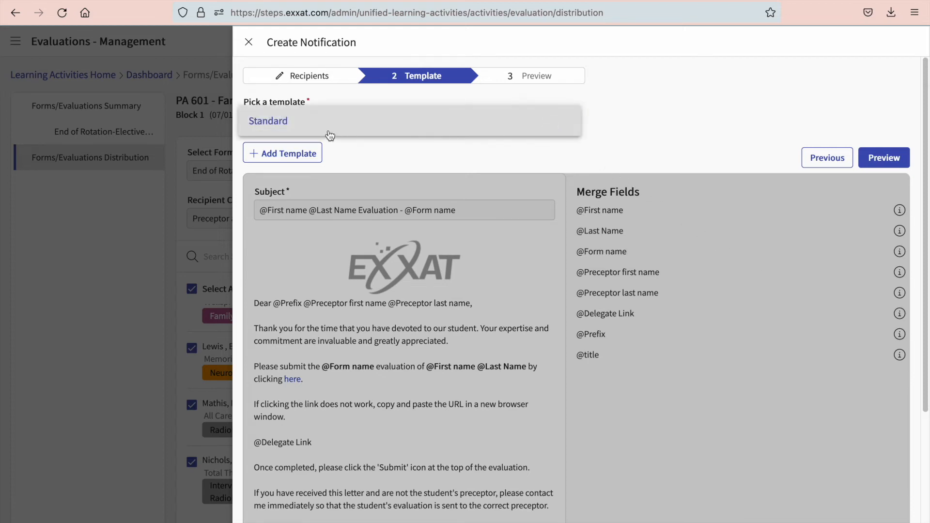
mouse_move(352, 146)
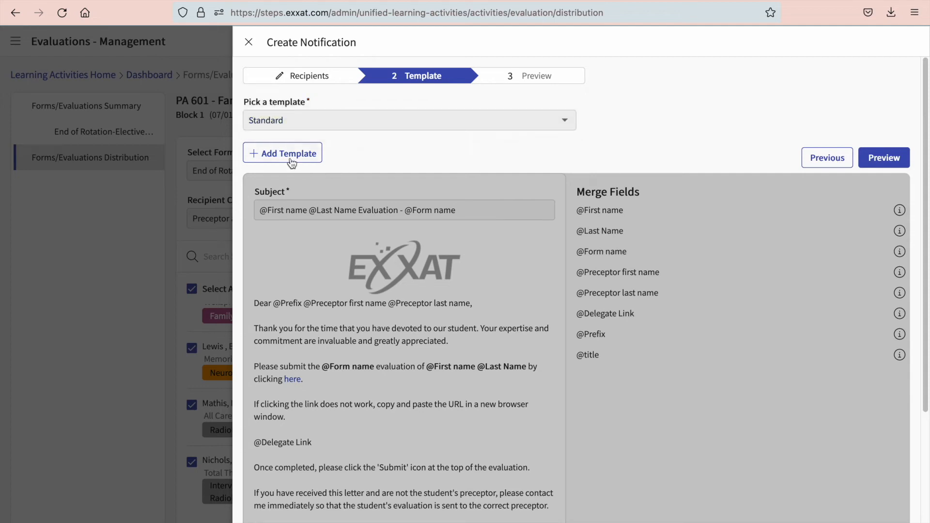
mouse_move(580, 150)
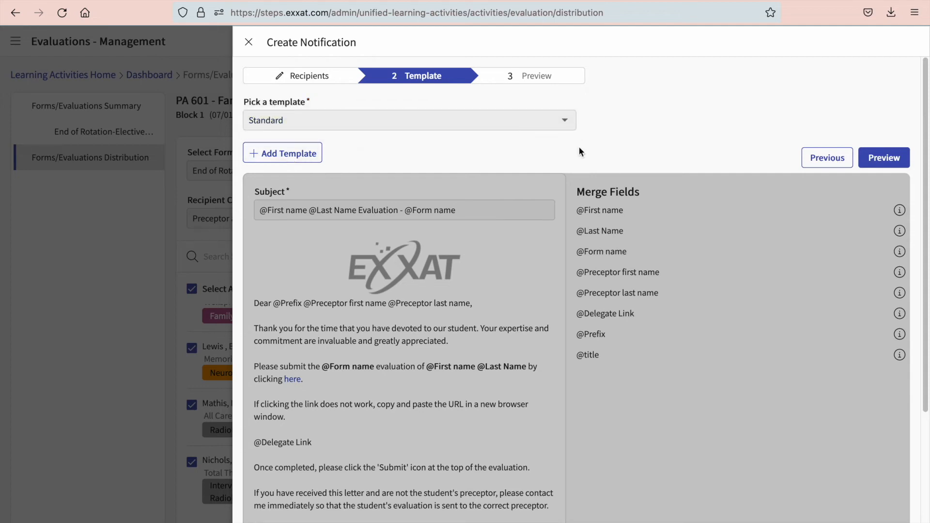
mouse_move(613, 263)
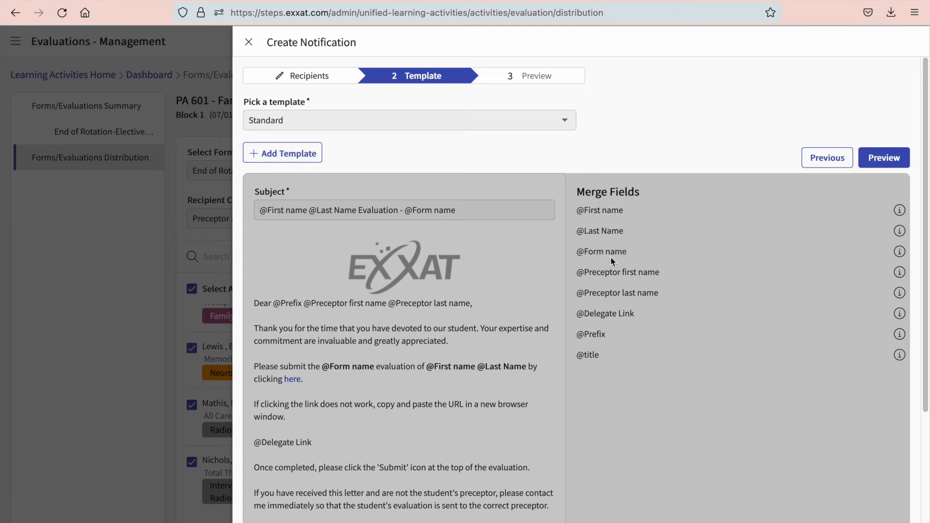
mouse_move(622, 325)
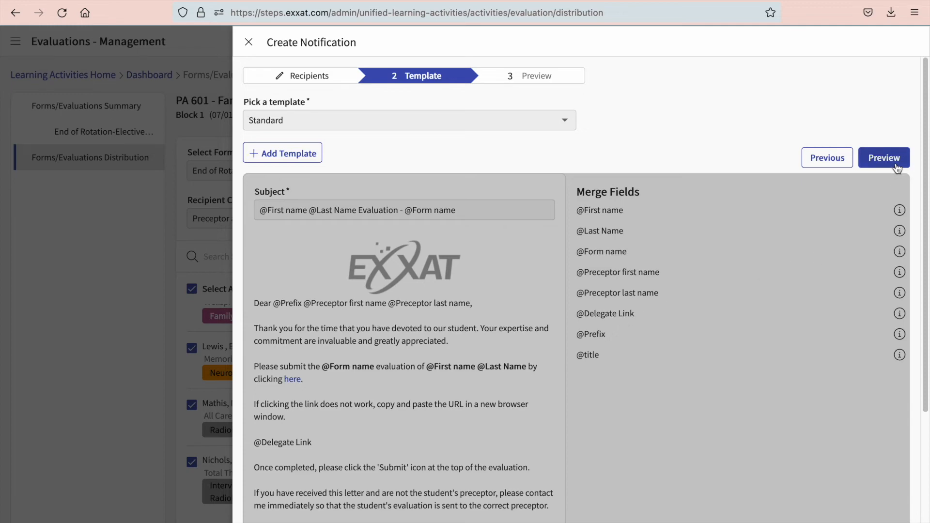
Preview the email, try scheduling by date, revert to Send now, and send to the three preceptors.
left_click(884, 156)
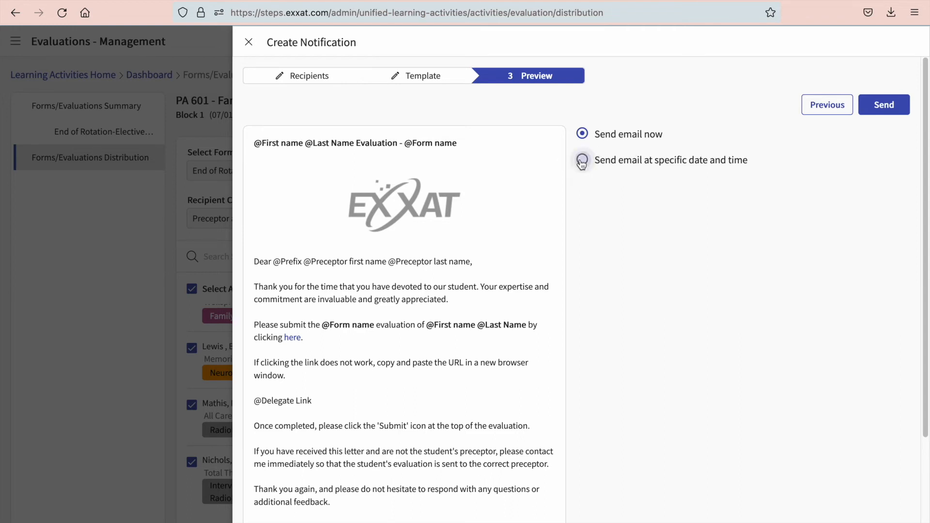
left_click(581, 160)
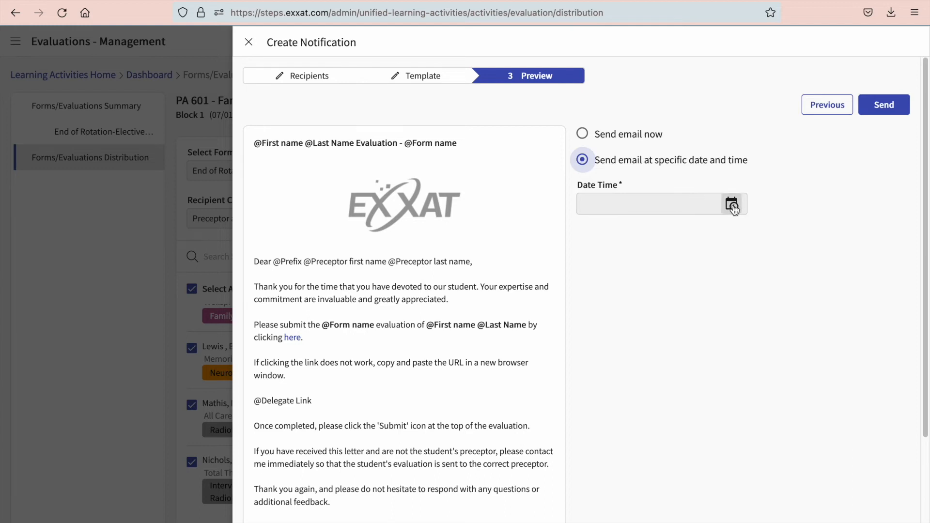
left_click(733, 203)
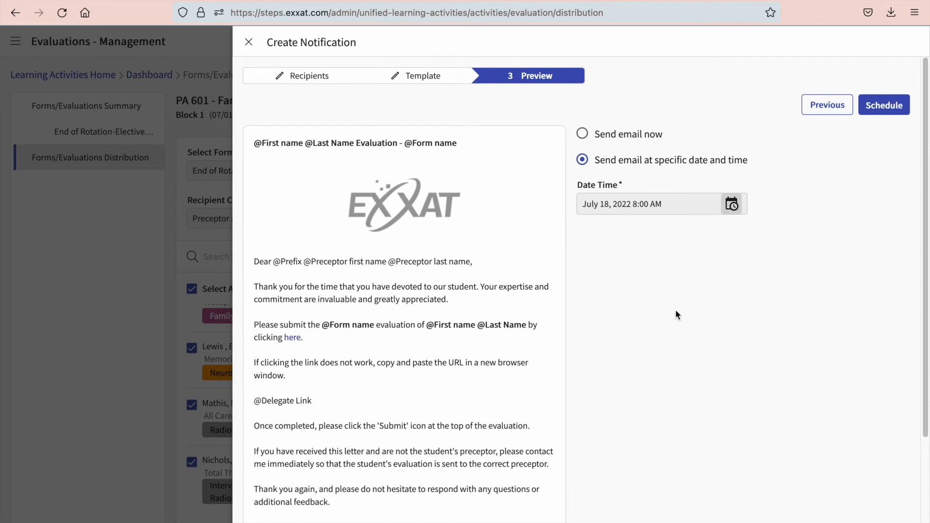
left_click(581, 133)
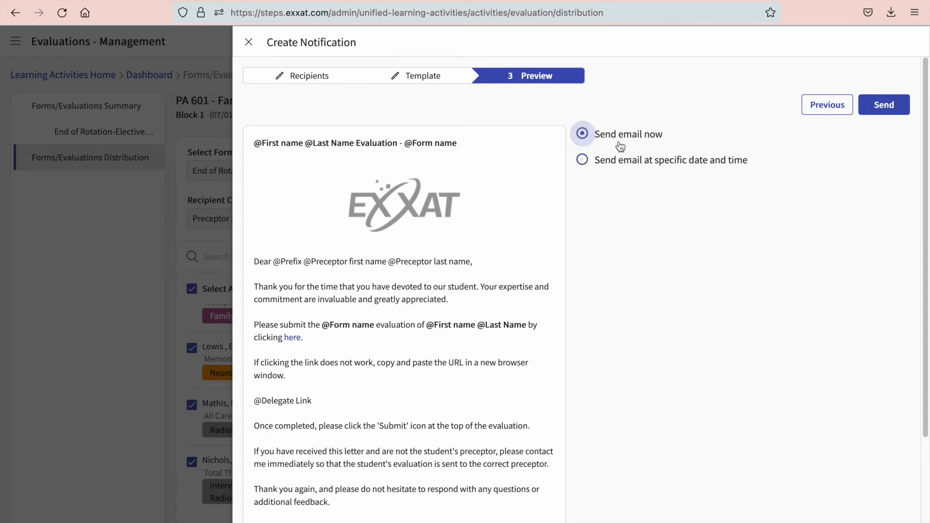
mouse_move(877, 110)
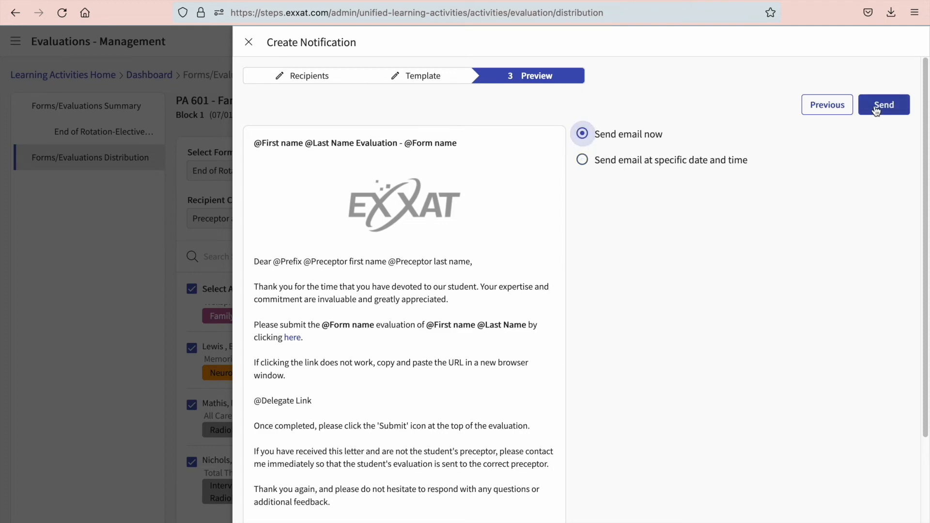
left_click(883, 105)
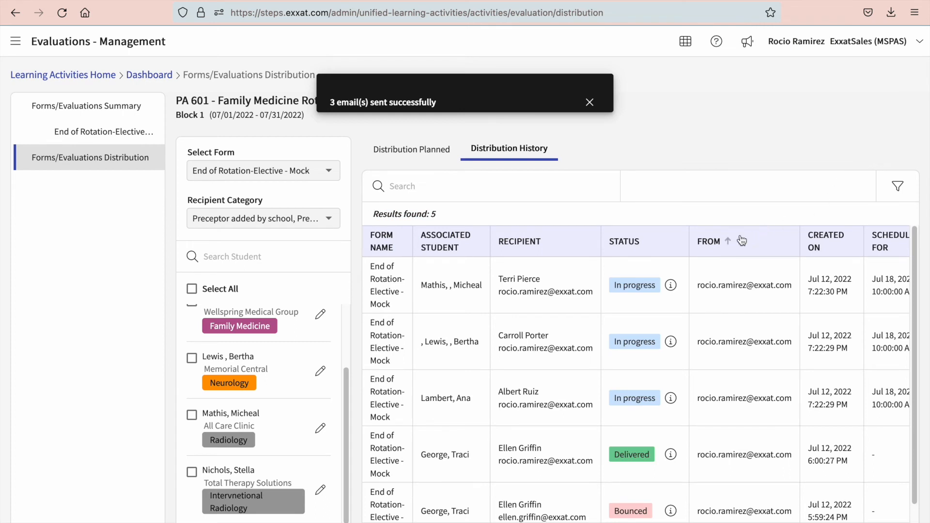
mouse_move(682, 362)
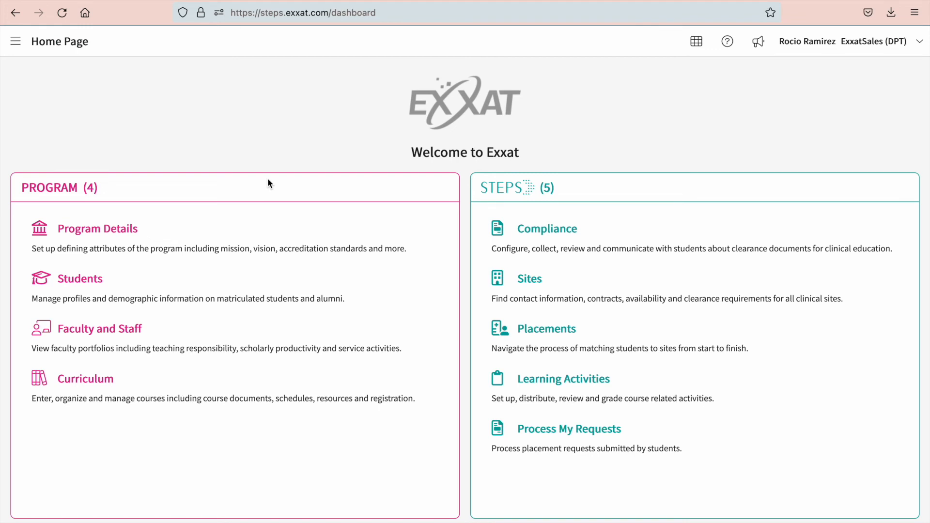
mouse_move(509, 353)
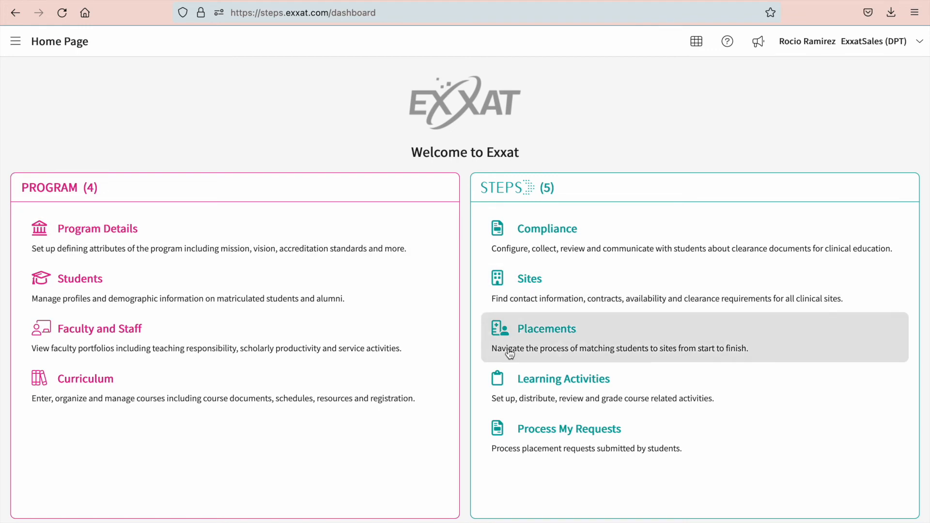
mouse_move(551, 386)
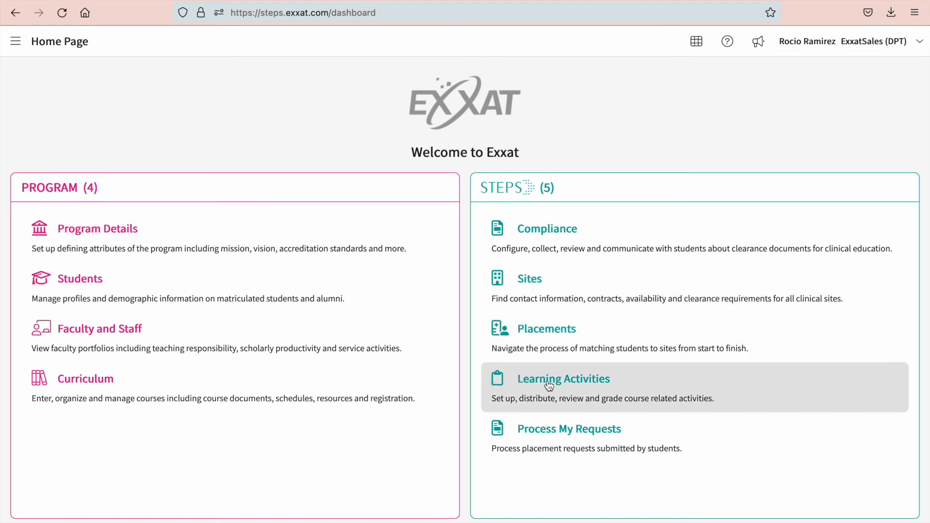
Open the Forms/Evaluations Summary for 2019–2020 DPT 800 Clinical Practice I from Learning Activities.
left_click(564, 379)
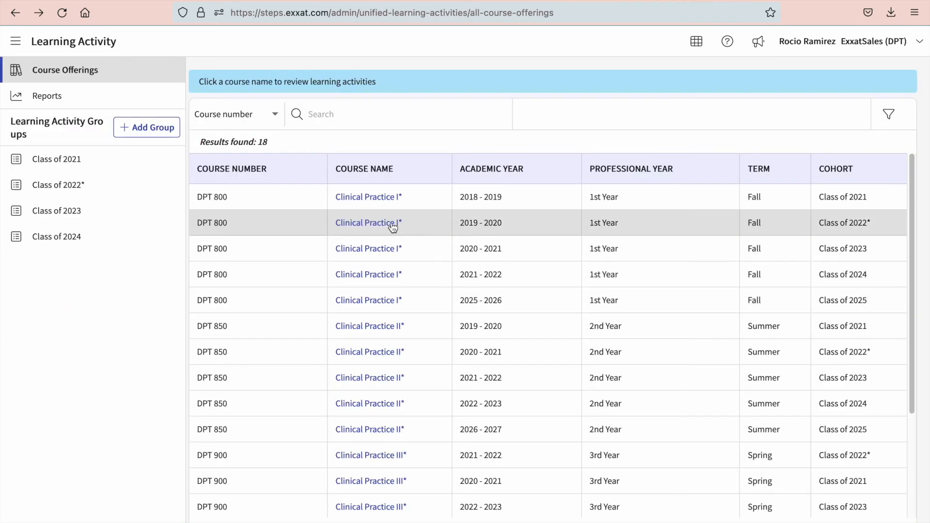
left_click(366, 223)
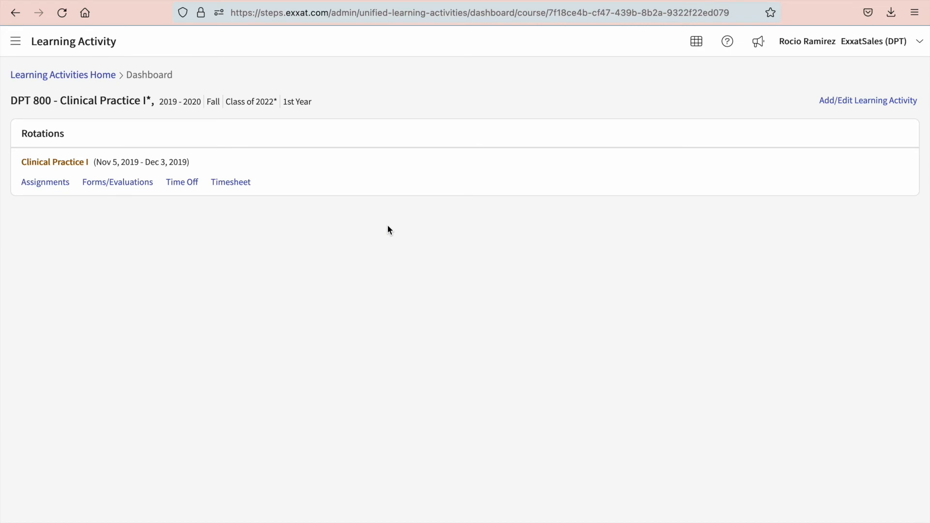
mouse_move(93, 176)
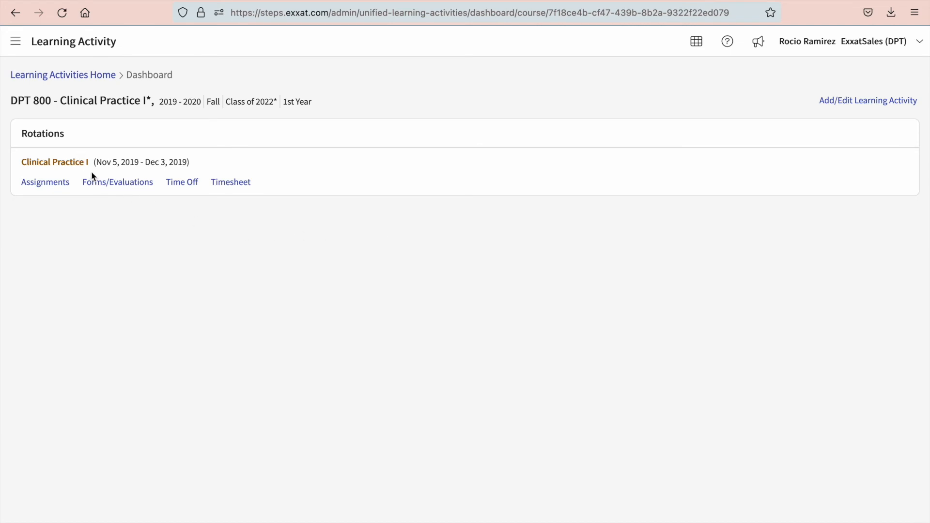
mouse_move(100, 190)
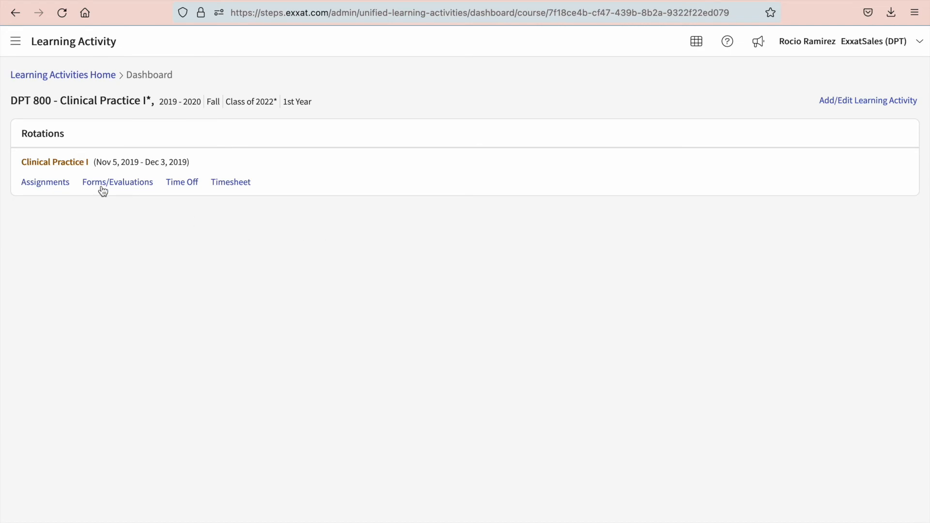
left_click(117, 182)
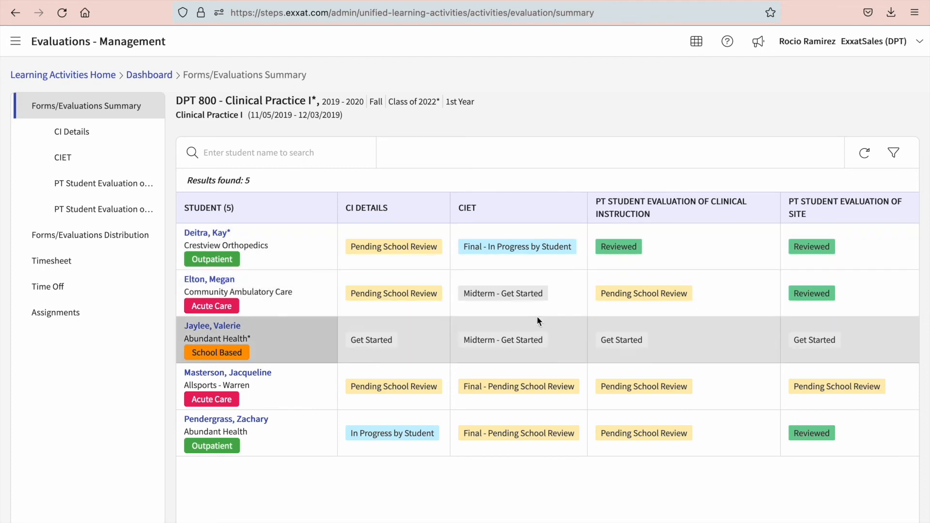
mouse_move(419, 260)
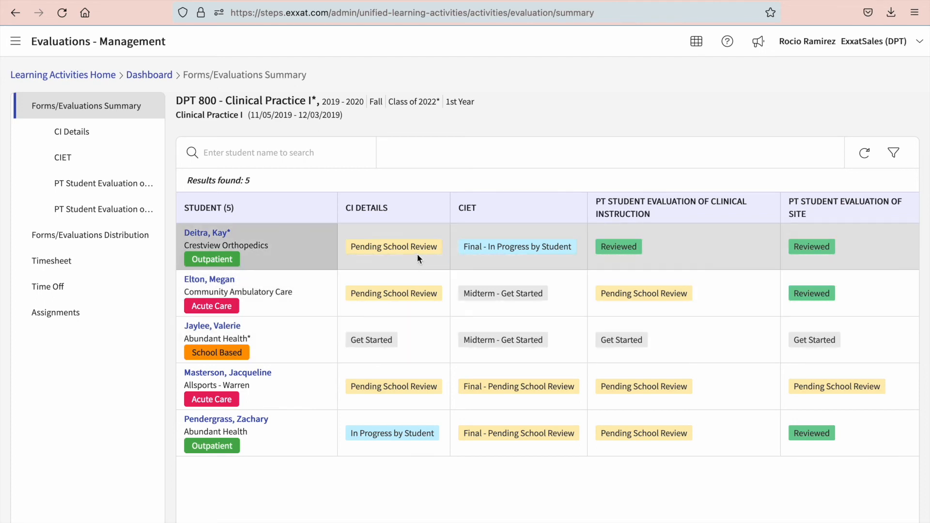
mouse_move(523, 256)
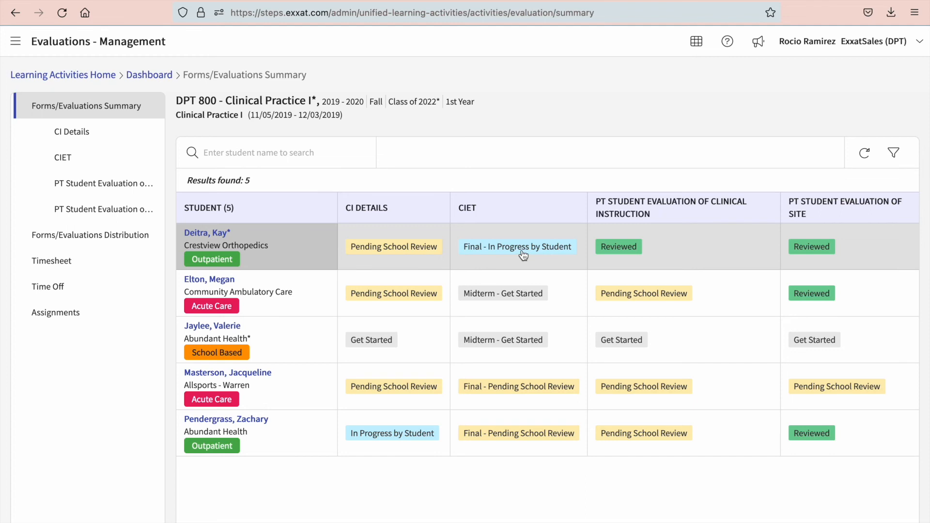
mouse_move(613, 301)
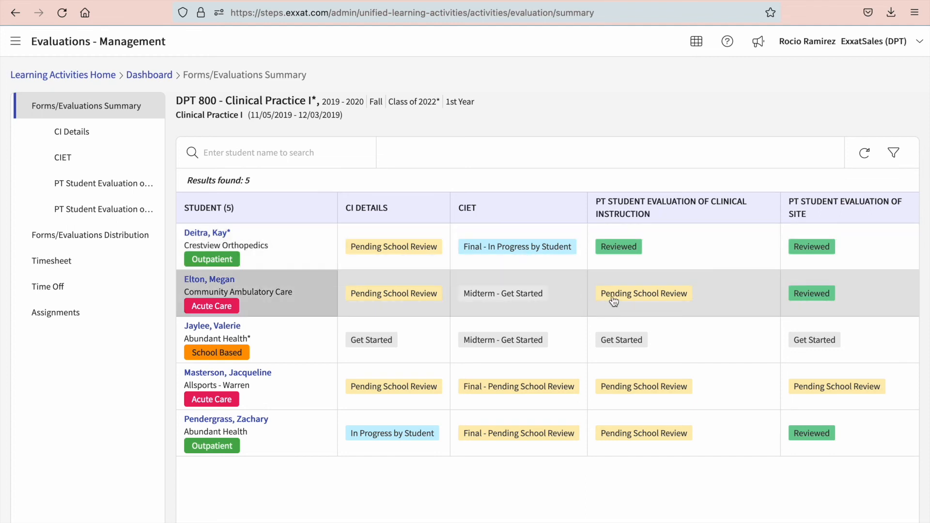
left_click(644, 293)
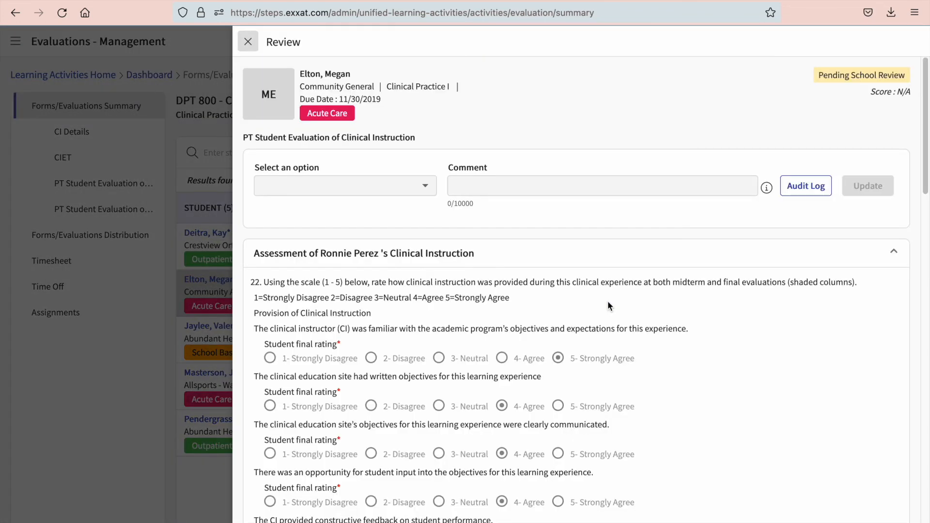
mouse_move(837, 78)
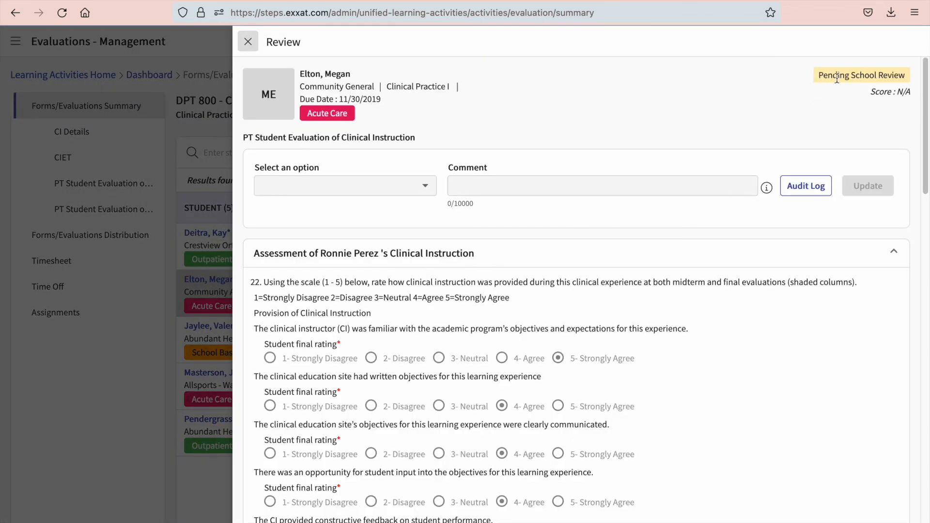
mouse_move(772, 142)
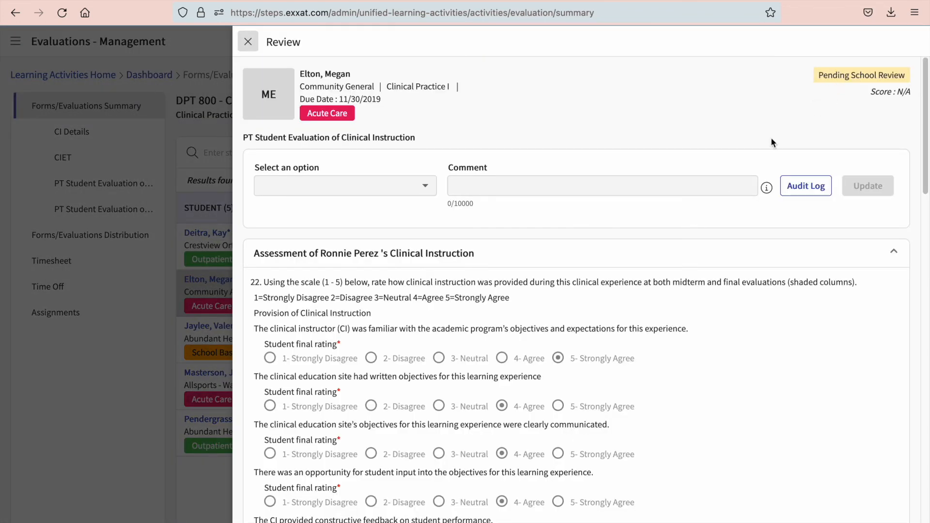
left_click(345, 185)
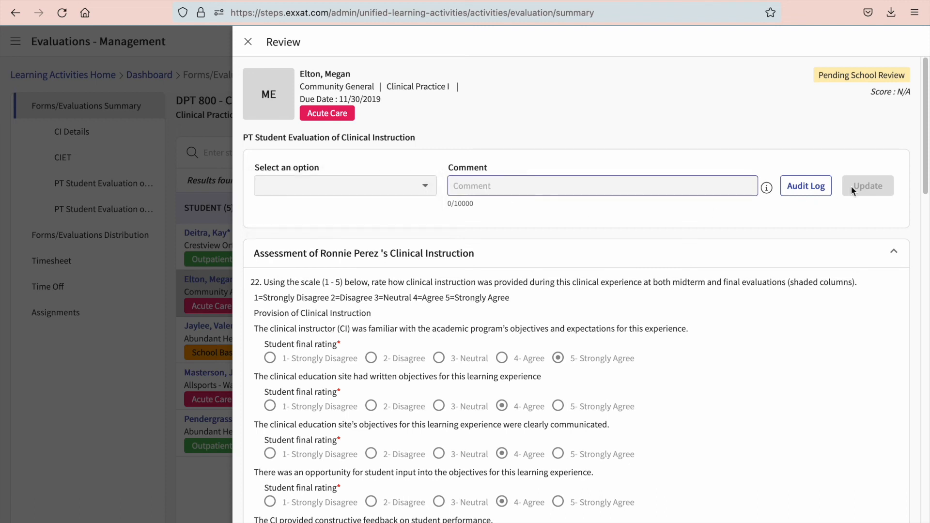
mouse_move(883, 205)
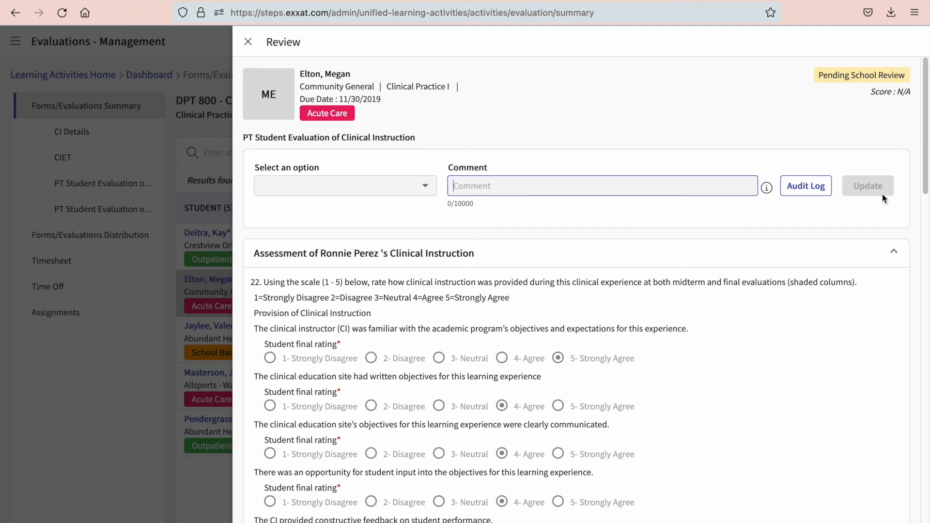
mouse_move(788, 203)
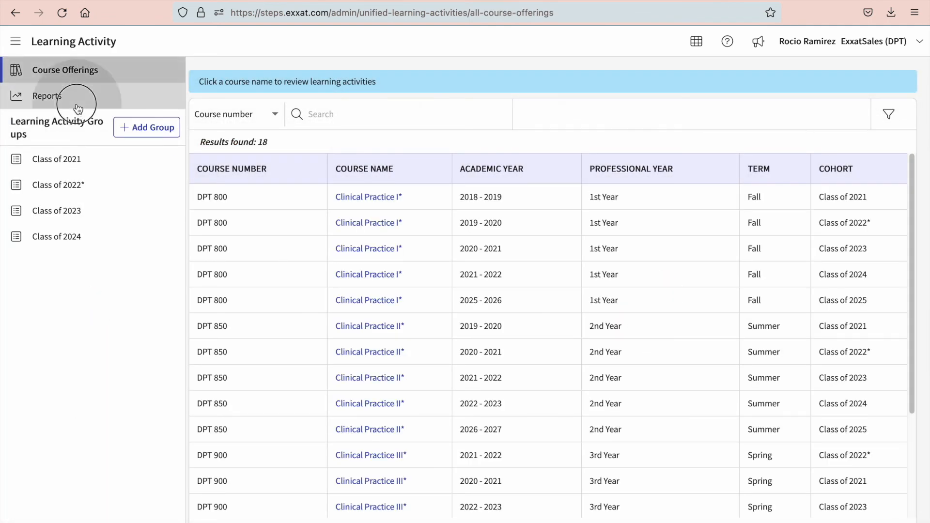
Open the Forms/Evaluations Raw Data report and its course offering selection.
left_click(46, 96)
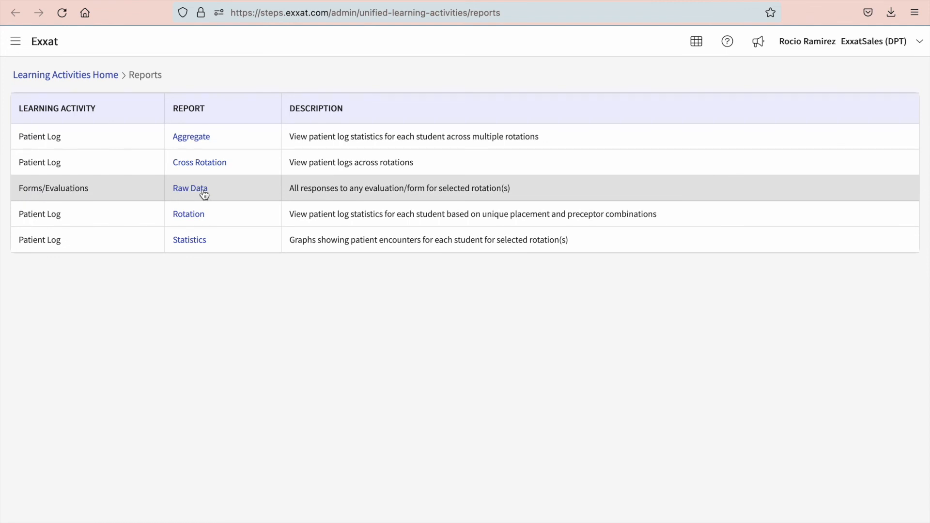
left_click(190, 188)
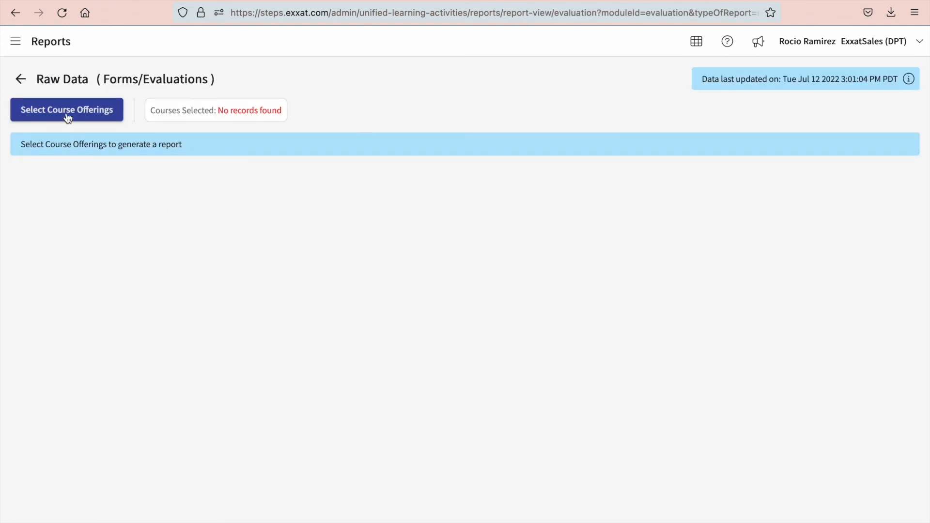
left_click(67, 110)
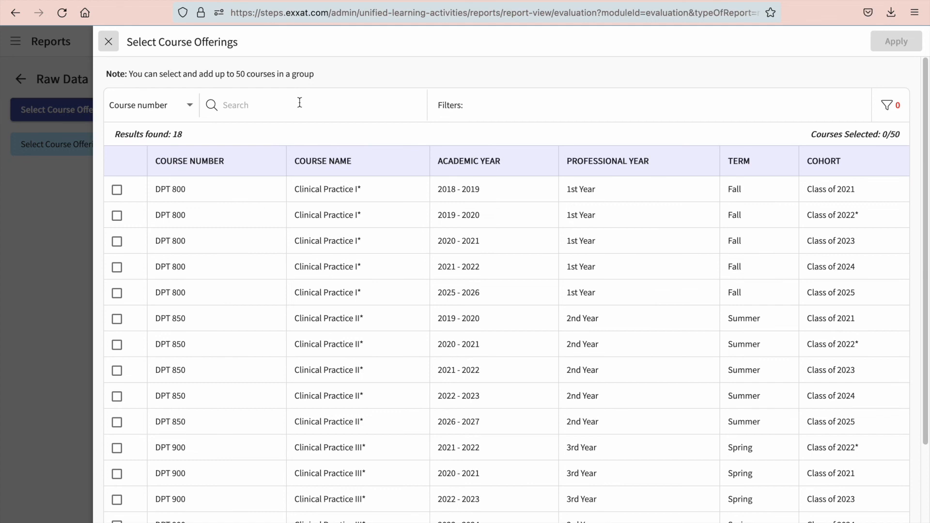
mouse_move(818, 107)
type("800")
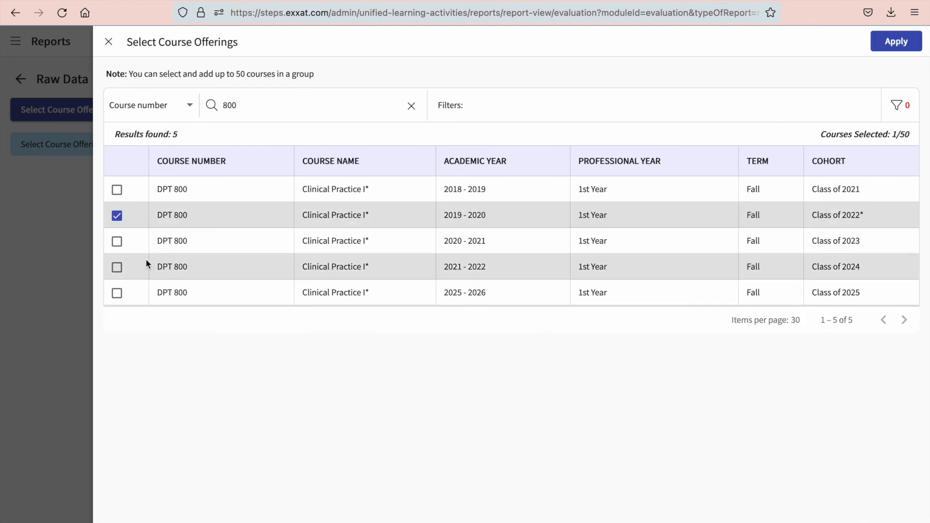
mouse_move(909, 43)
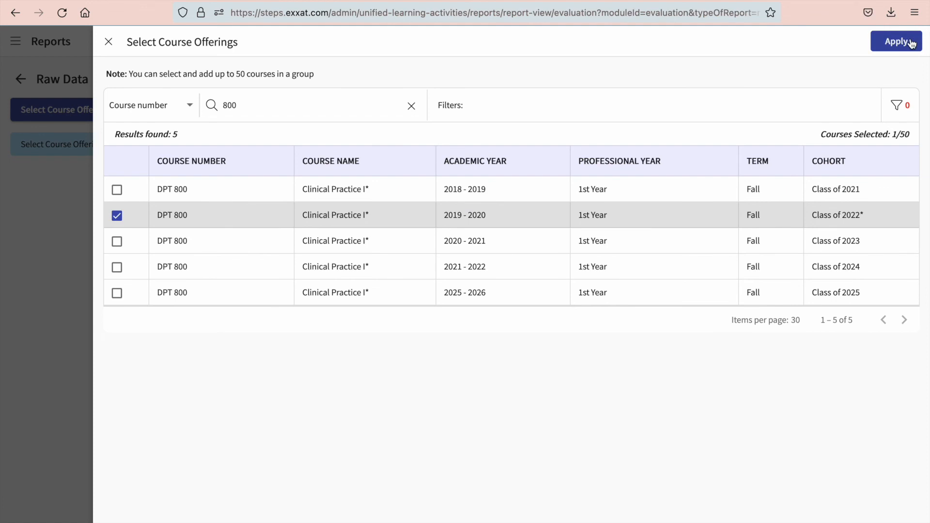
Apply Clinical Practice I, choose PT Student Evaluation Of Site with in-progress statuses, and generate the report.
left_click(896, 40)
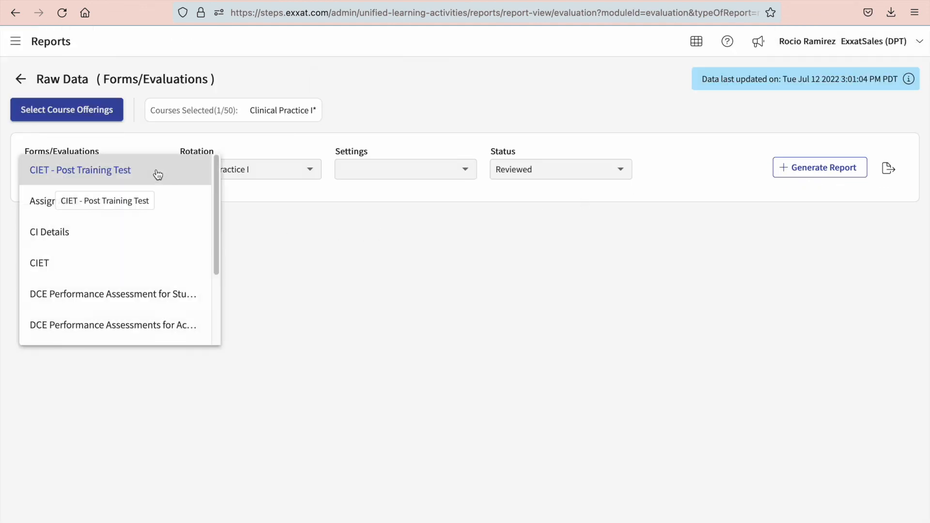
scroll("down", 3)
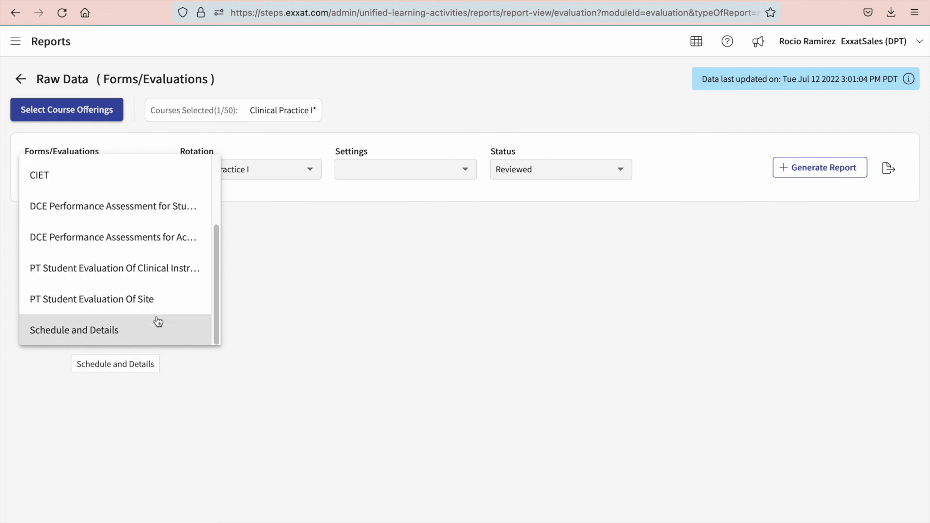
left_click(91, 298)
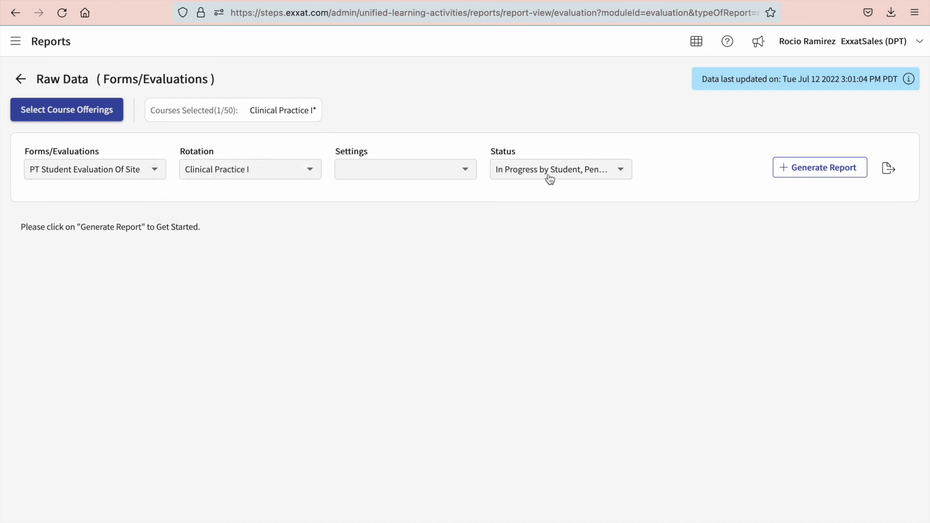
left_click(561, 169)
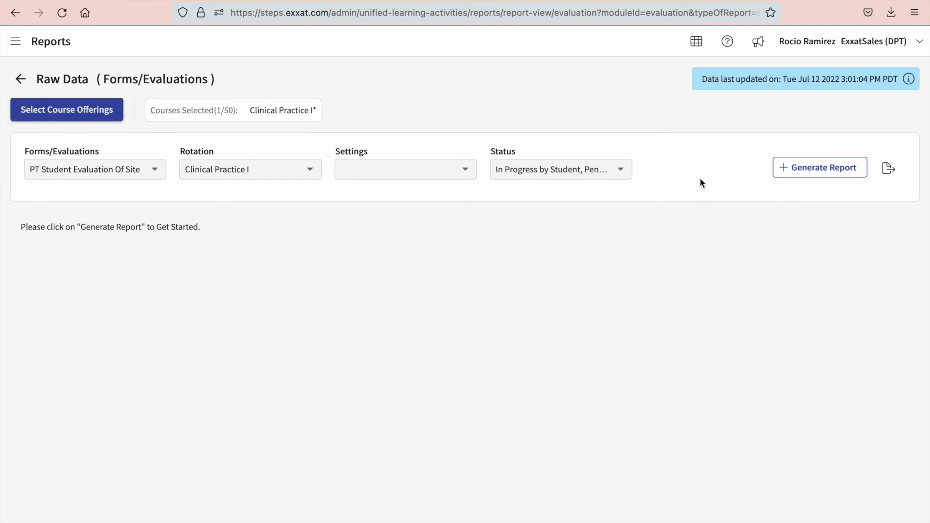
left_click(820, 167)
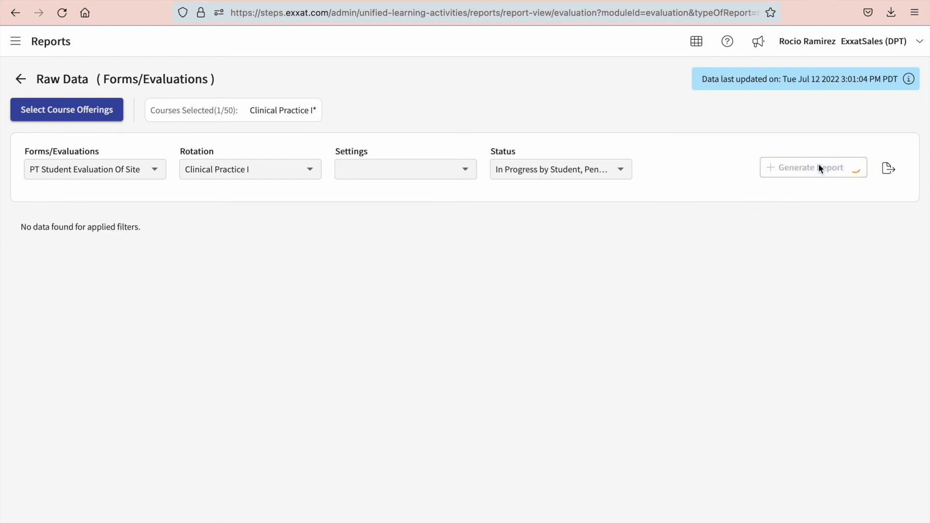
Run the site evaluation report and reveal Due Date, Form Score and site address columns for the five students.
left_click(814, 168)
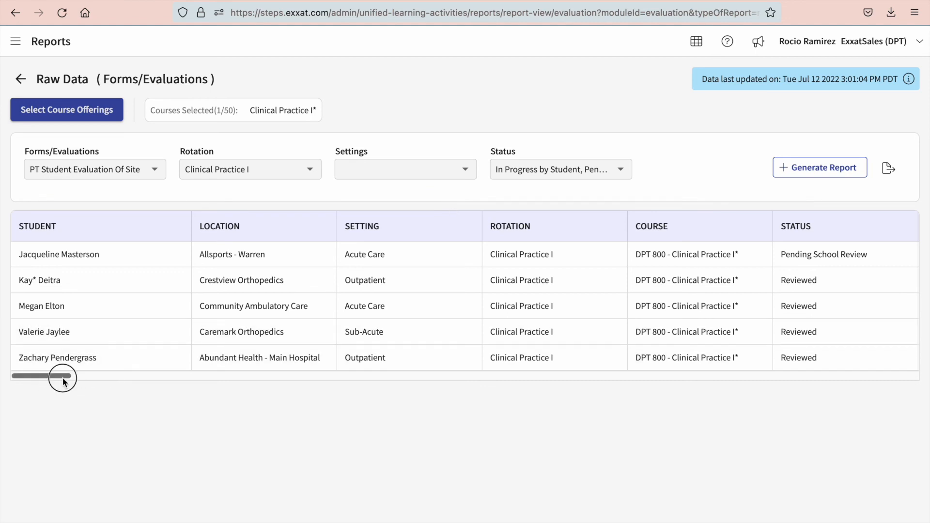
left_click_drag(62, 376, 92, 376)
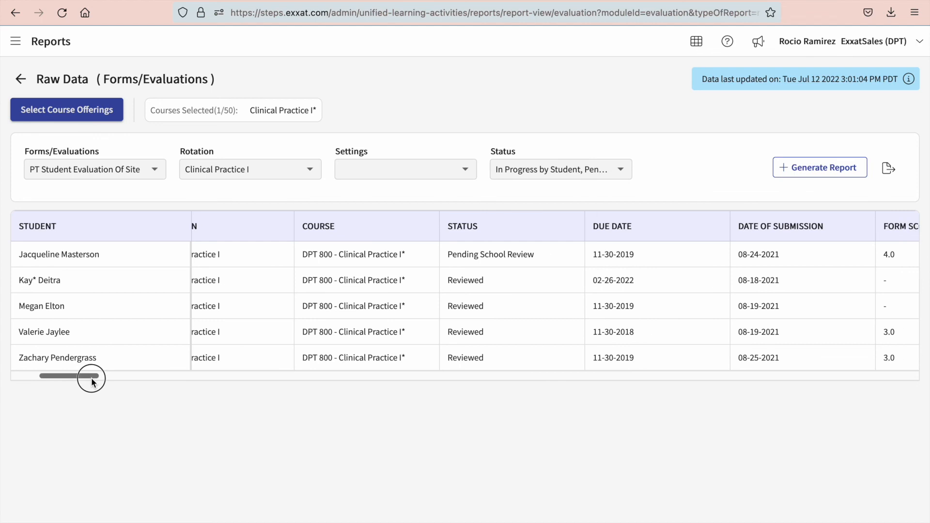
left_click_drag(89, 376, 117, 376)
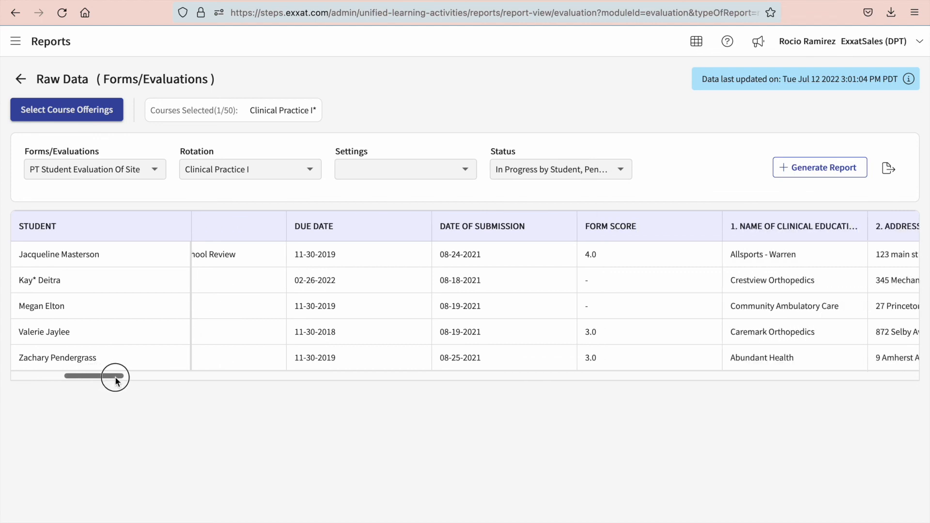
left_click_drag(109, 376, 133, 375)
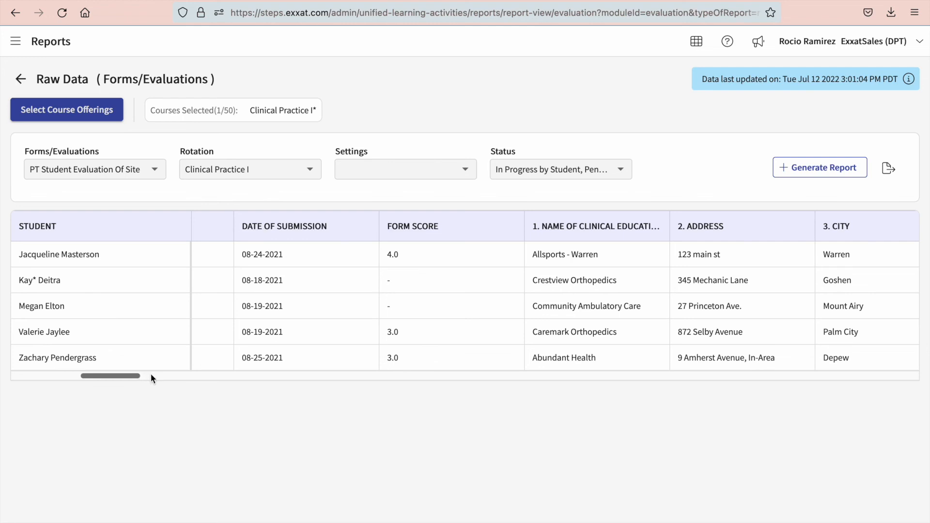
mouse_move(889, 168)
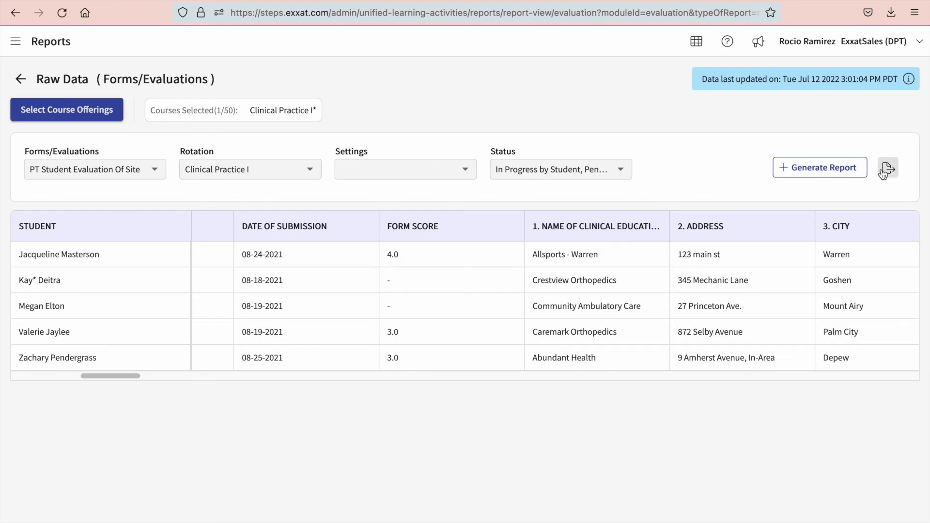